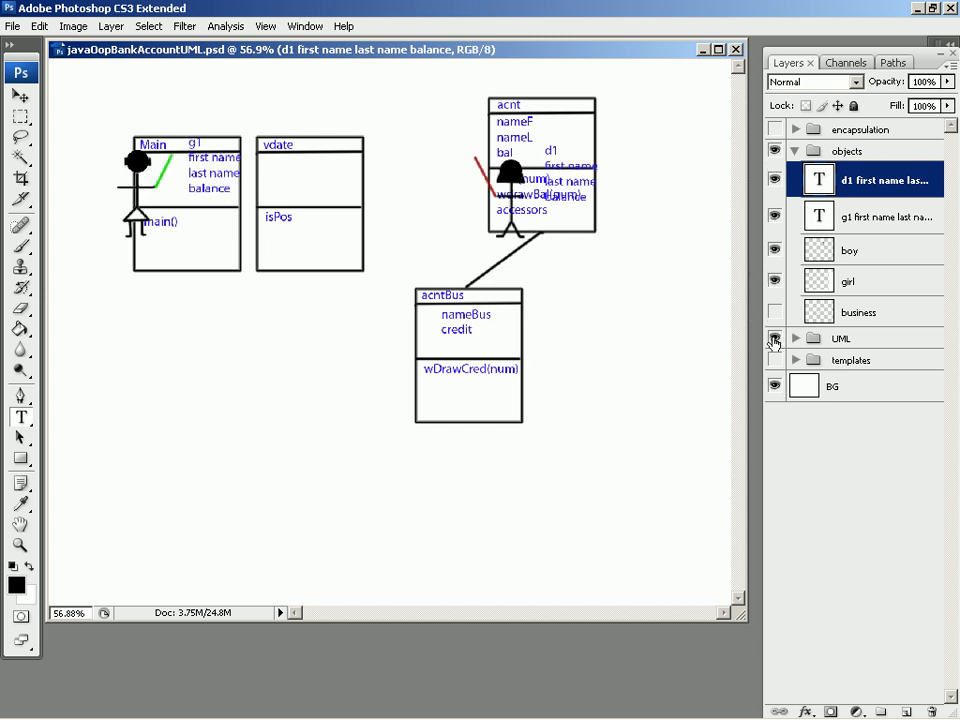
# Hide the class diagram layer and show the g1 and d1 stick-figure layer.
pyautogui.click(774, 180)
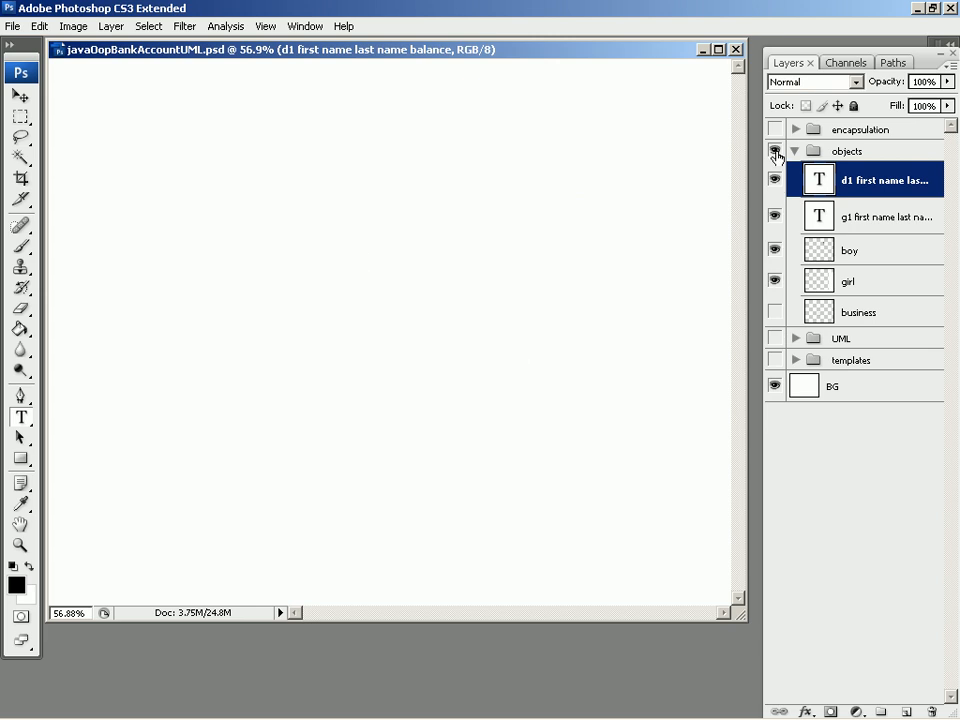
pyautogui.click(774, 152)
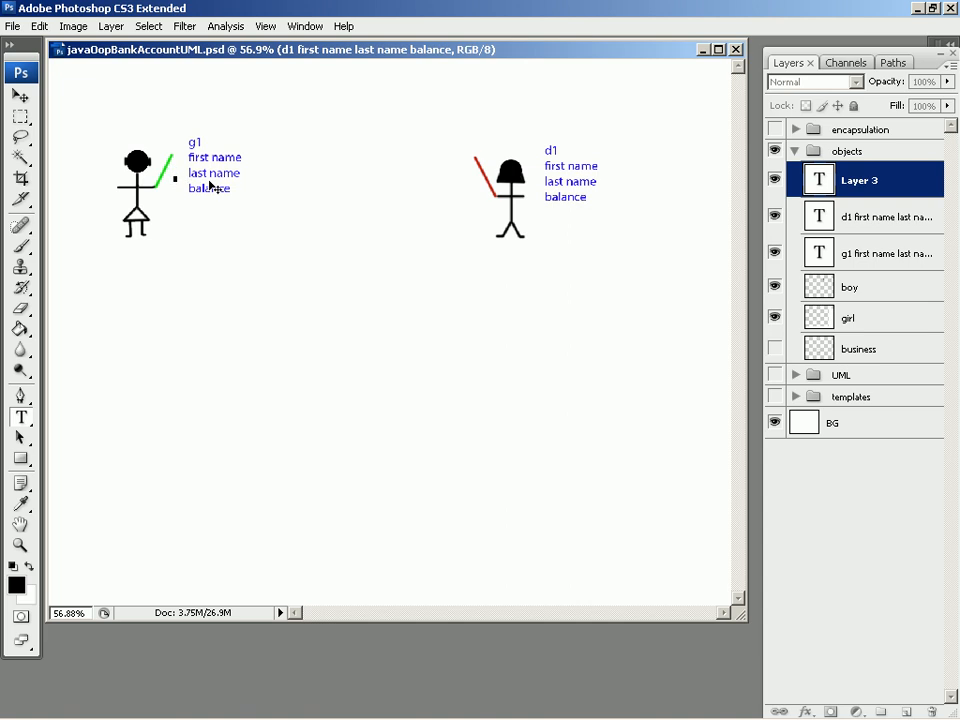
pyautogui.click(196, 140)
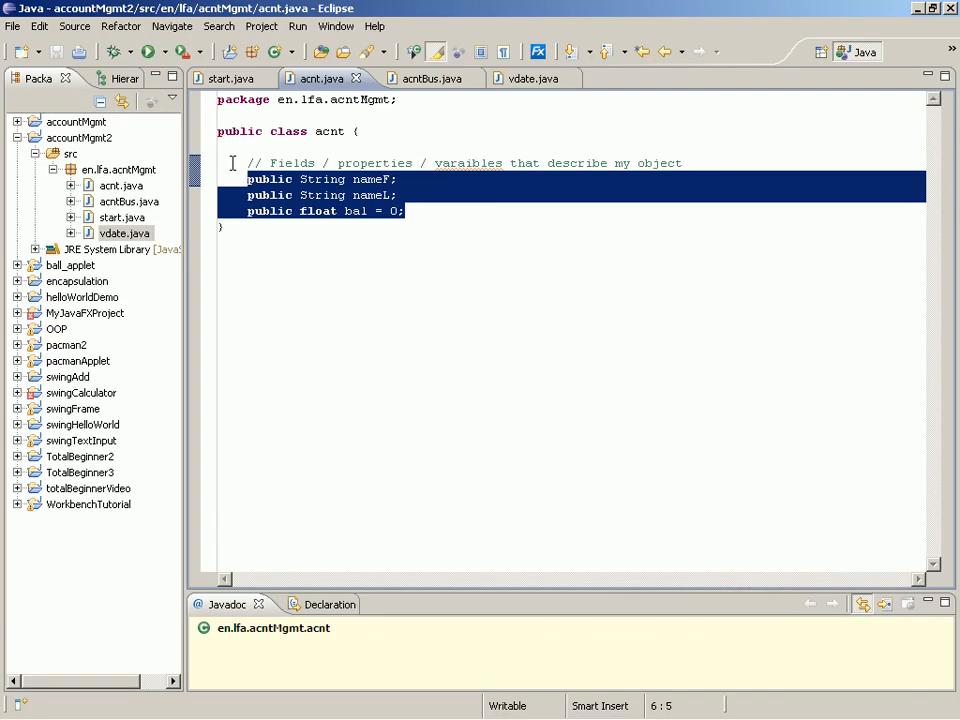
# Add a // Create object g1 comment in start.java's main method.
pyautogui.click(230, 78)
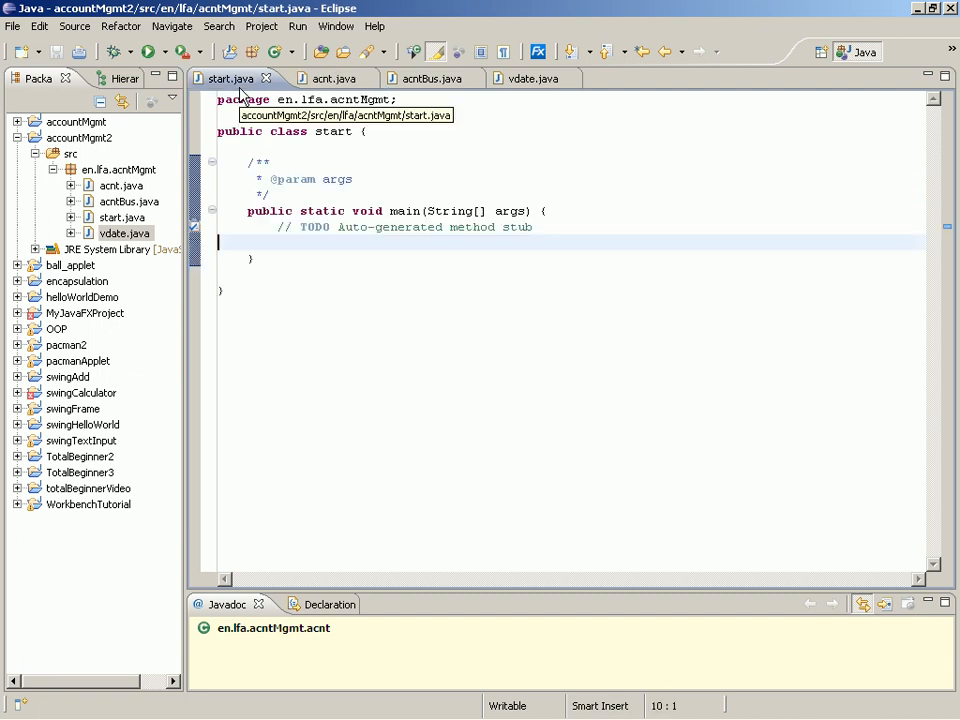
pyautogui.moveTo(4, 300)
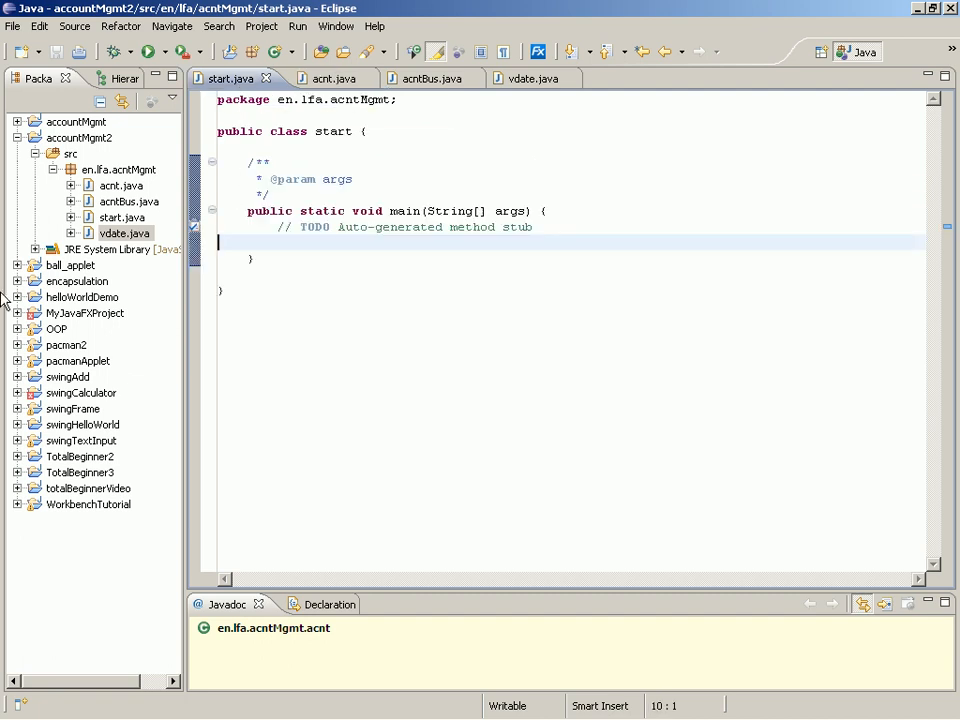
pyautogui.write('/')
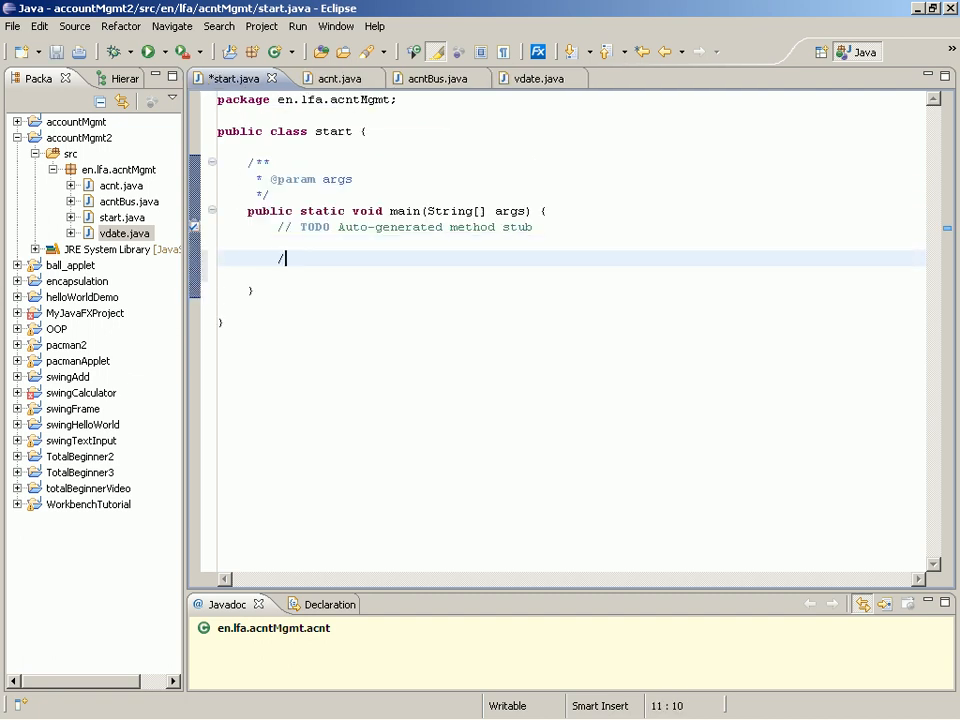
pyautogui.write('/')
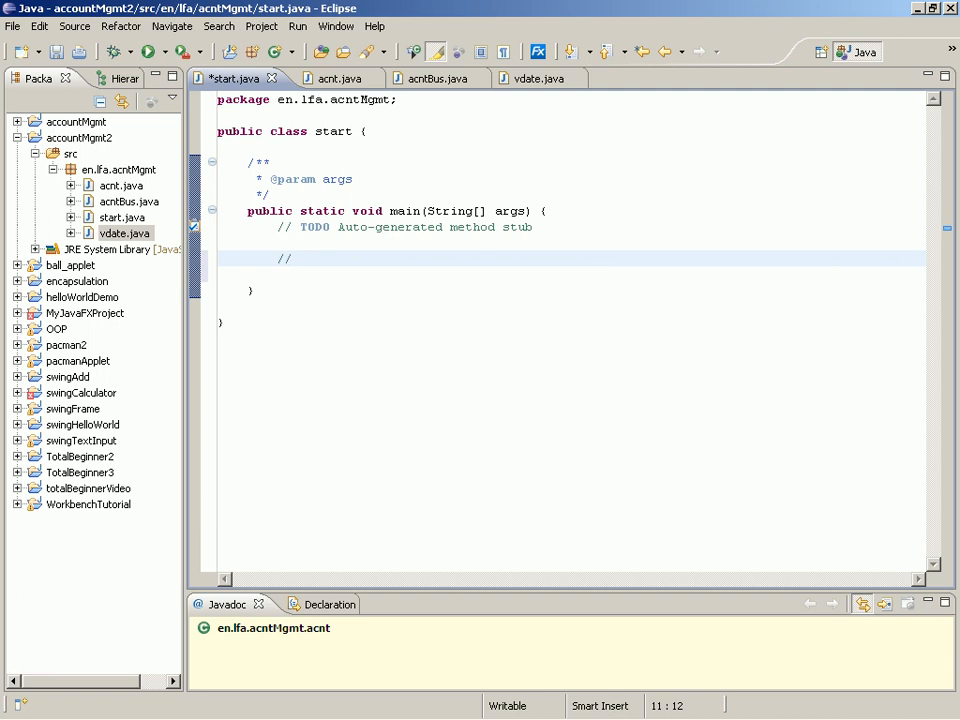
pyautogui.write('Create object g1')
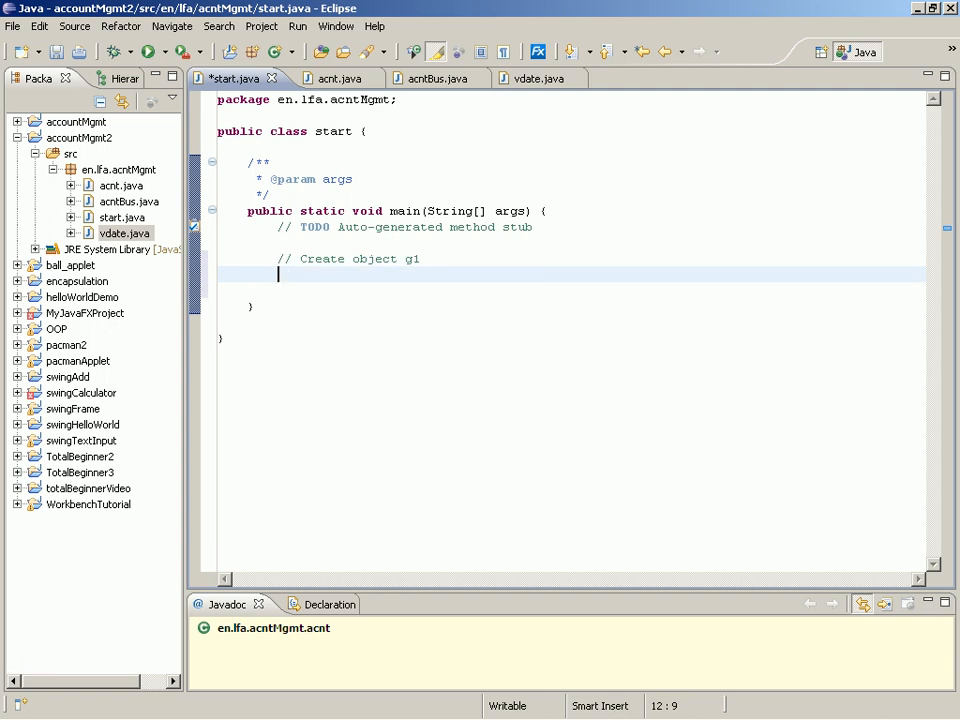
# Write acnt g1 = new acnt(); below the comment and select the g1 name.
pyautogui.write('acnt g')
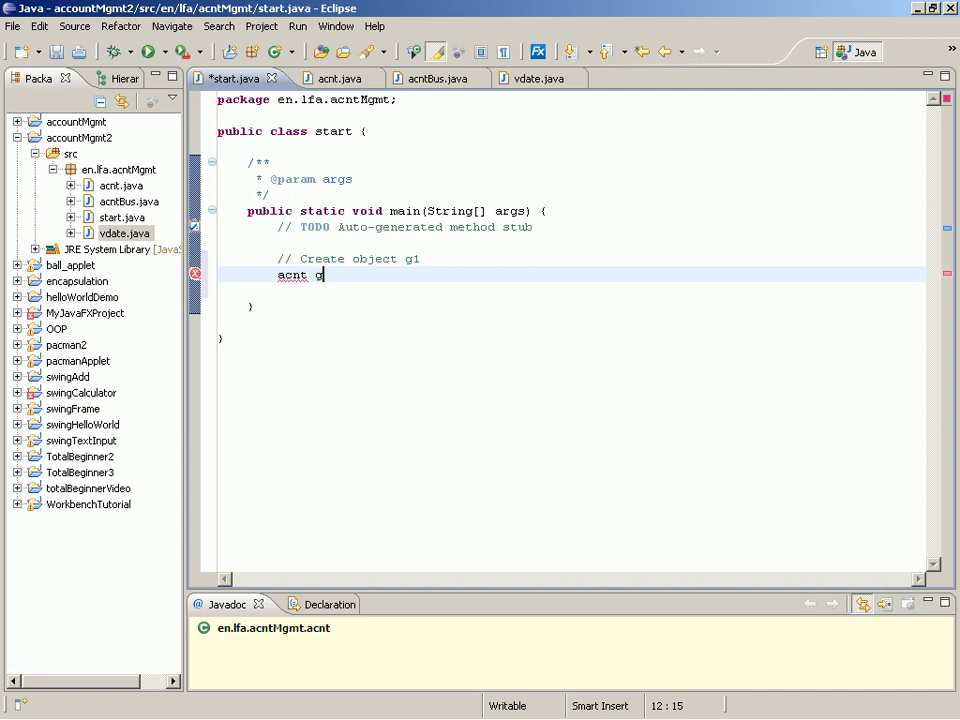
pyautogui.write('1 = new')
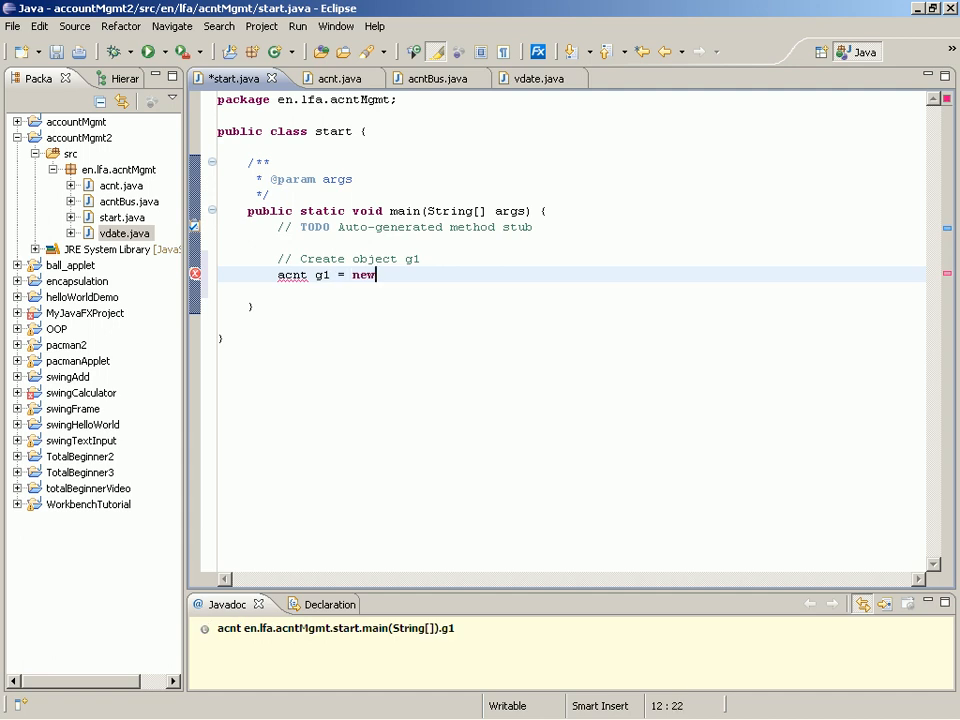
pyautogui.write('acnt()')
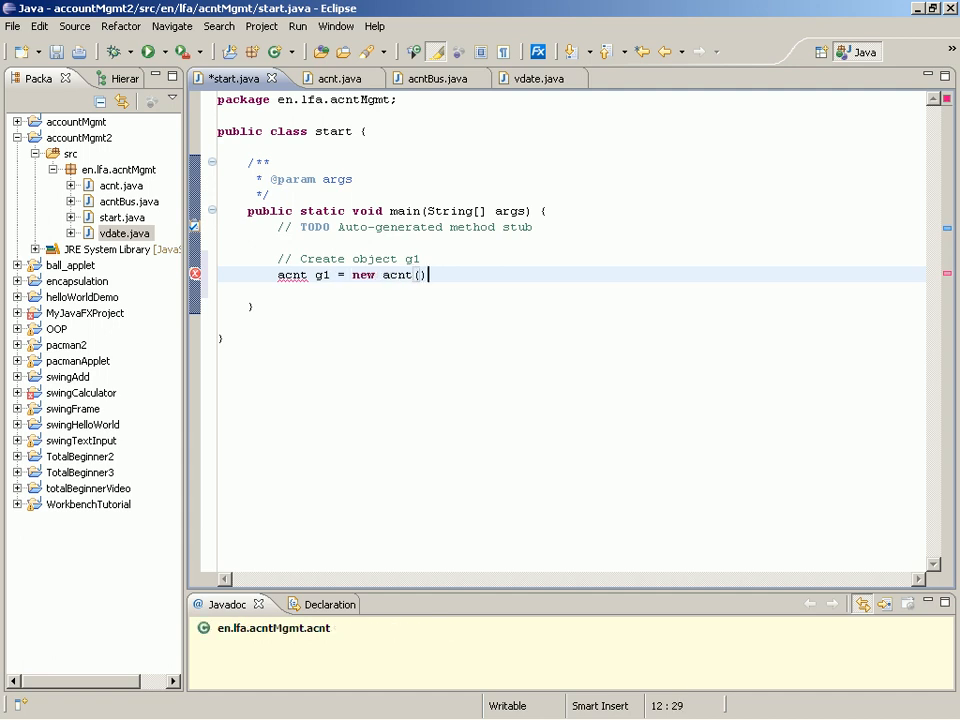
pyautogui.write(';')
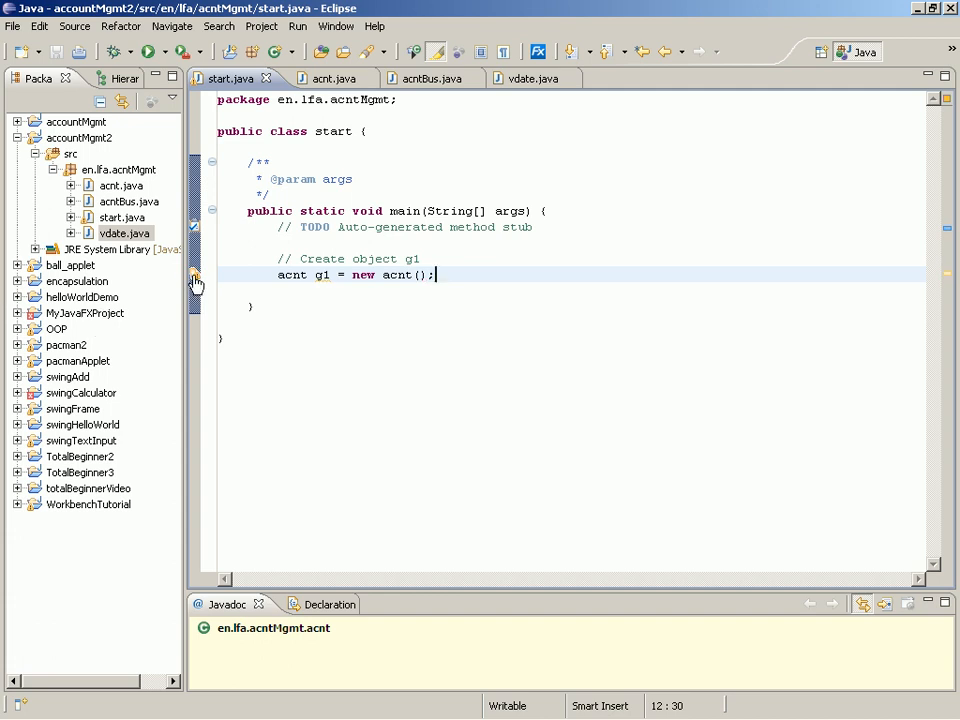
pyautogui.doubleClick(322, 276)
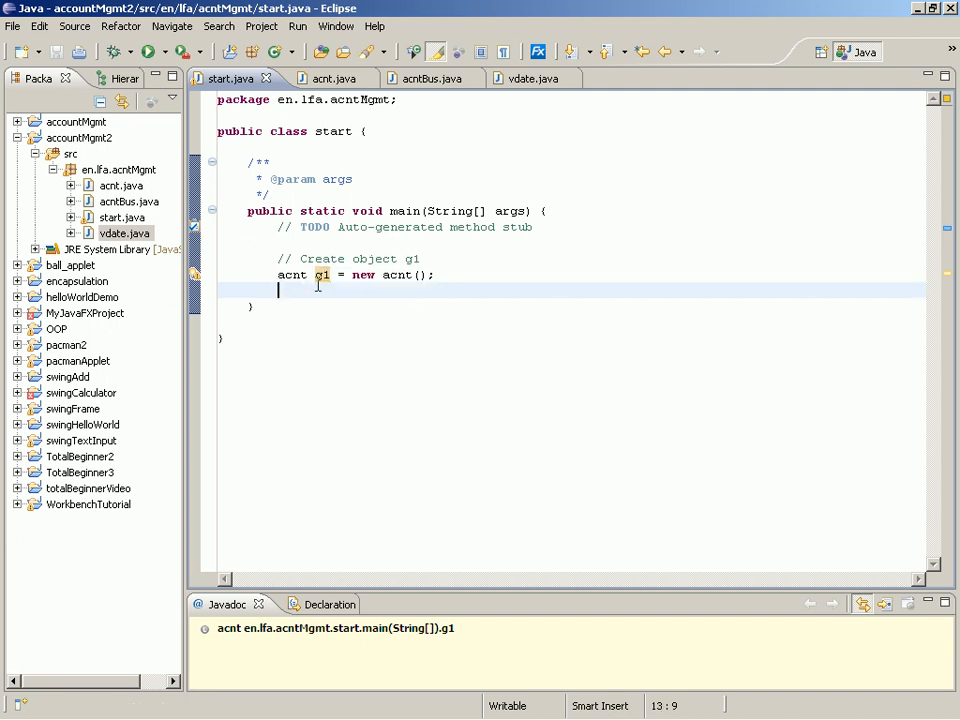
# Add the comment // Describe that object by setting it's fields / properties / variables.
pyautogui.write('//')
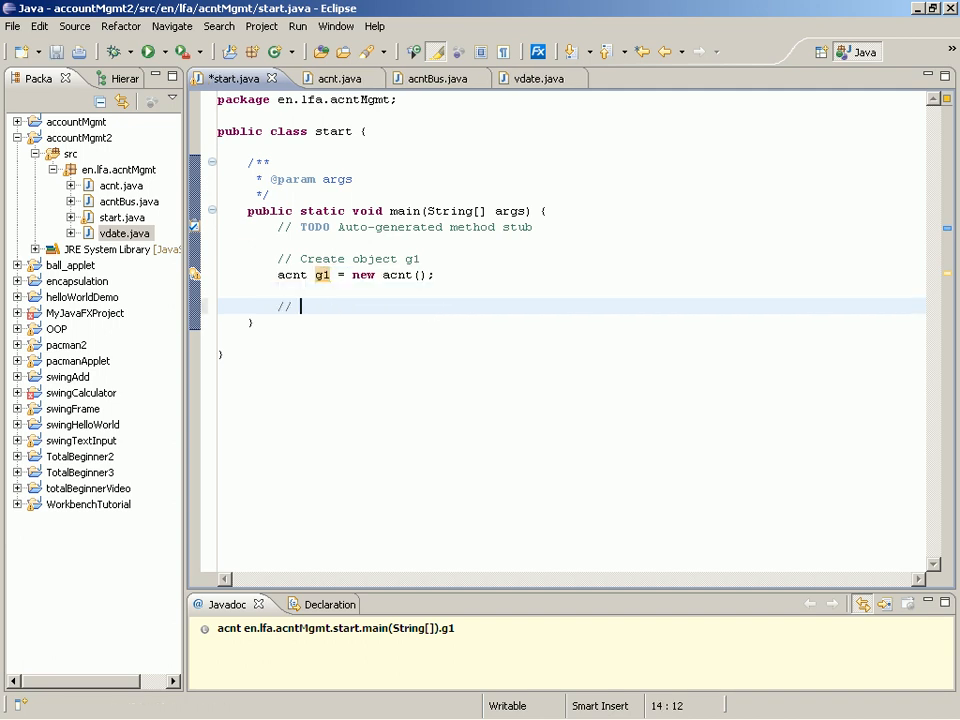
pyautogui.write('De')
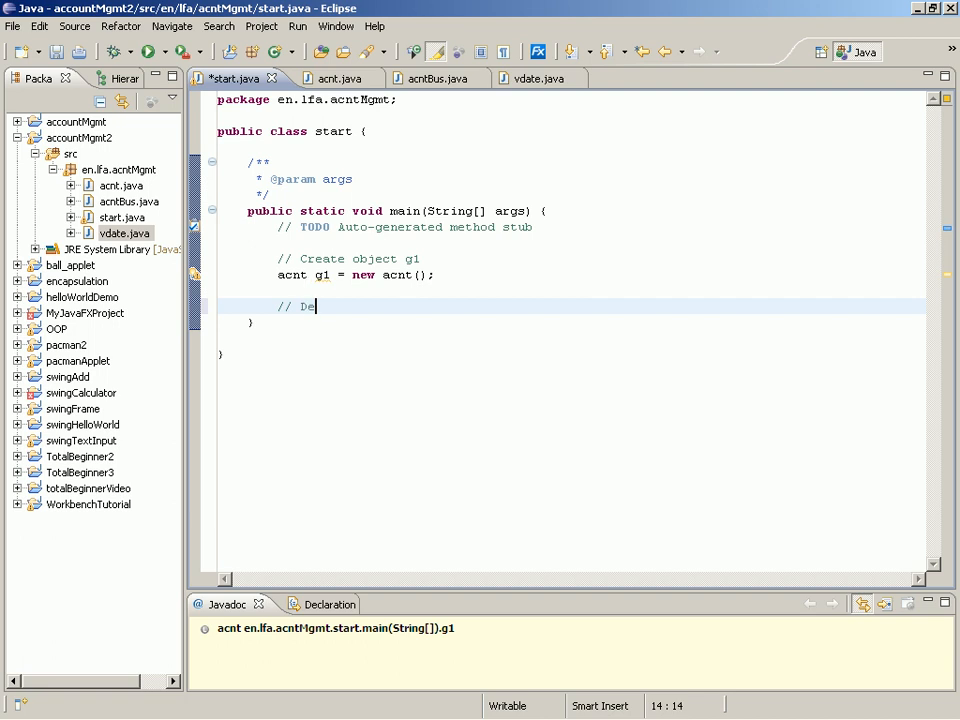
pyautogui.write('scribe')
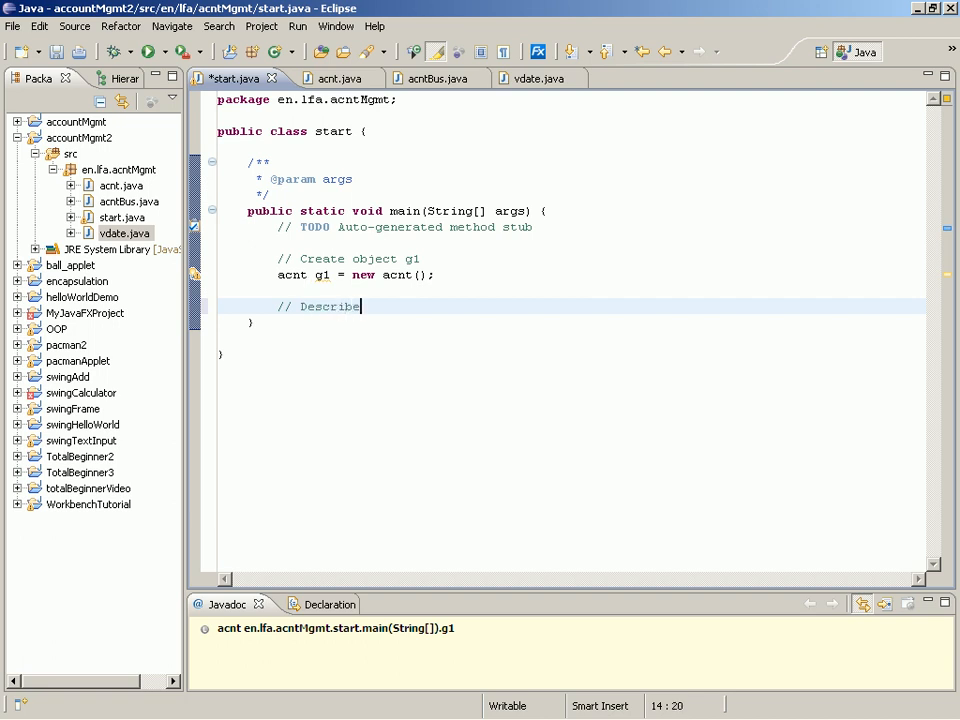
pyautogui.write('that object by setting it')
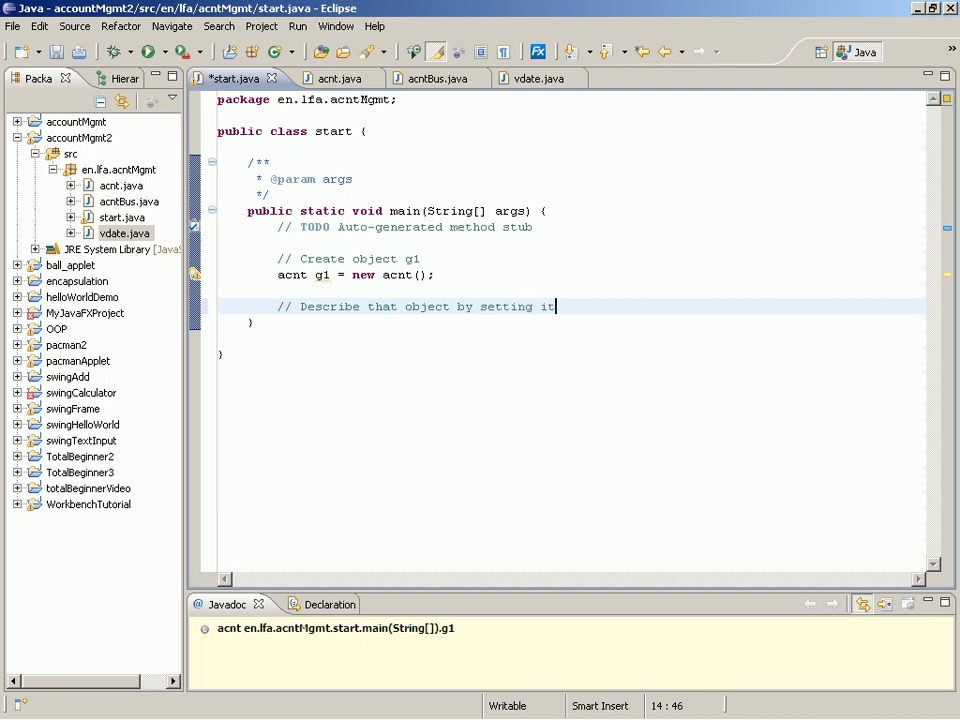
pyautogui.write('s fields / properties / variables')
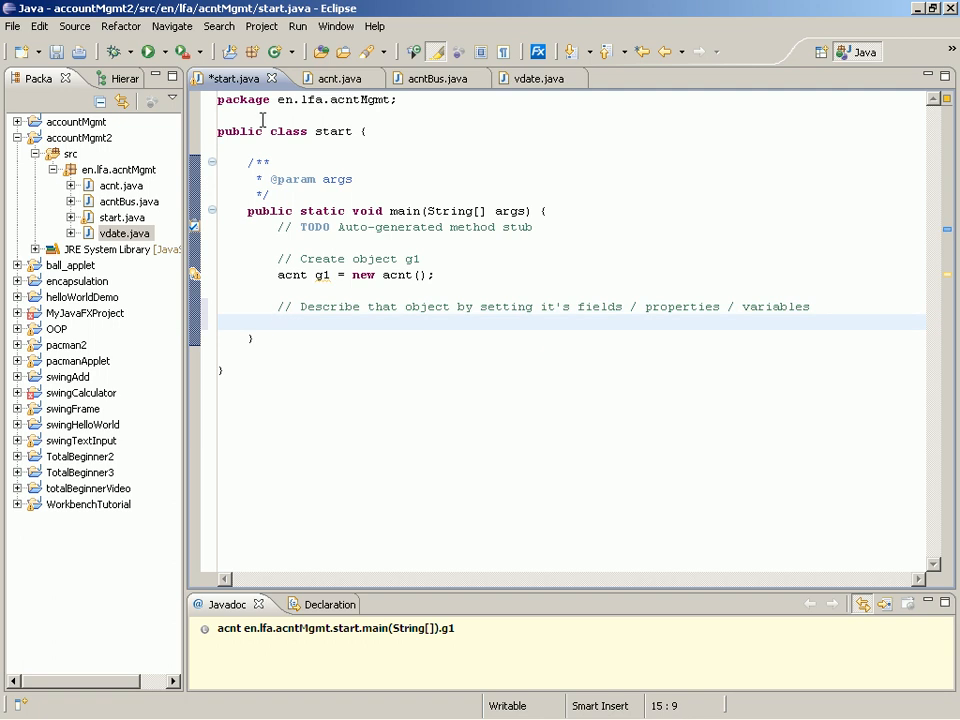
pyautogui.click(324, 78)
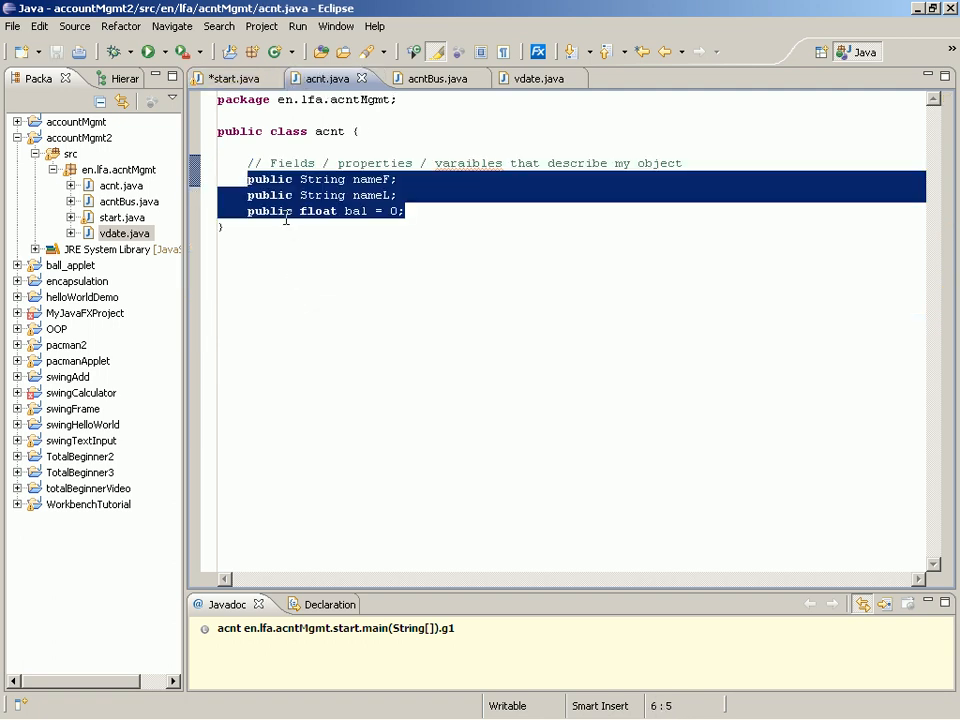
pyautogui.click(262, 196)
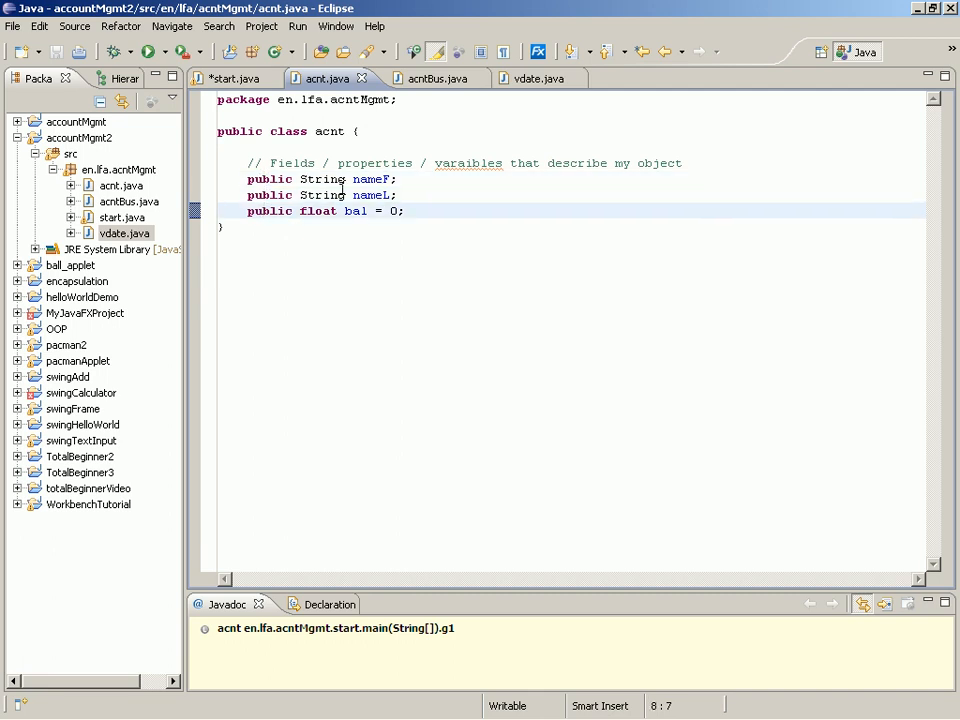
pyautogui.click(232, 78)
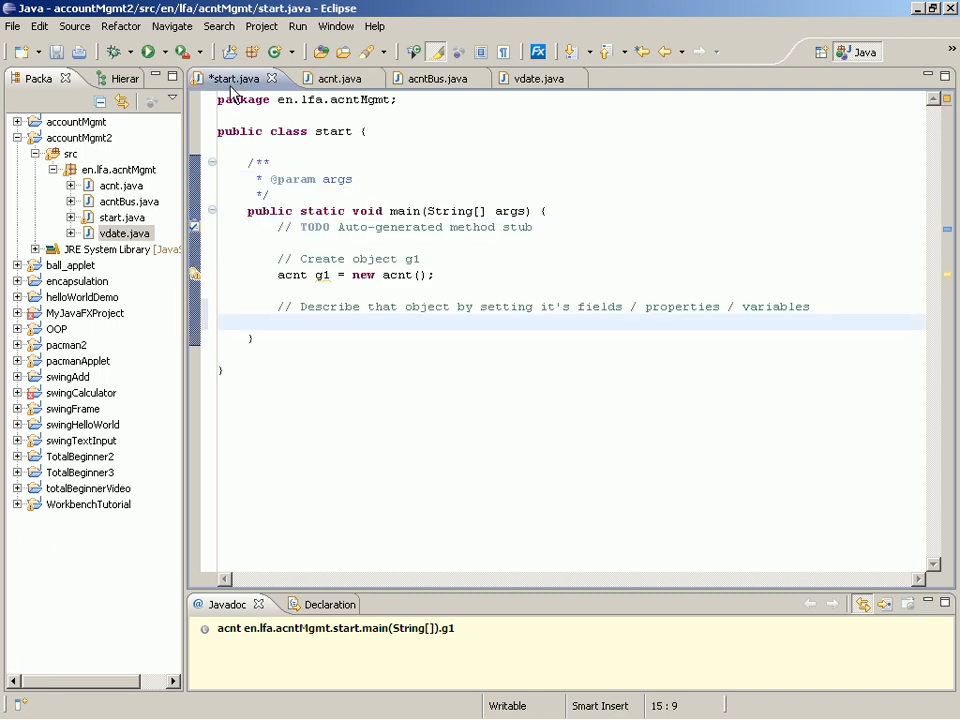
pyautogui.moveTo(340, 78)
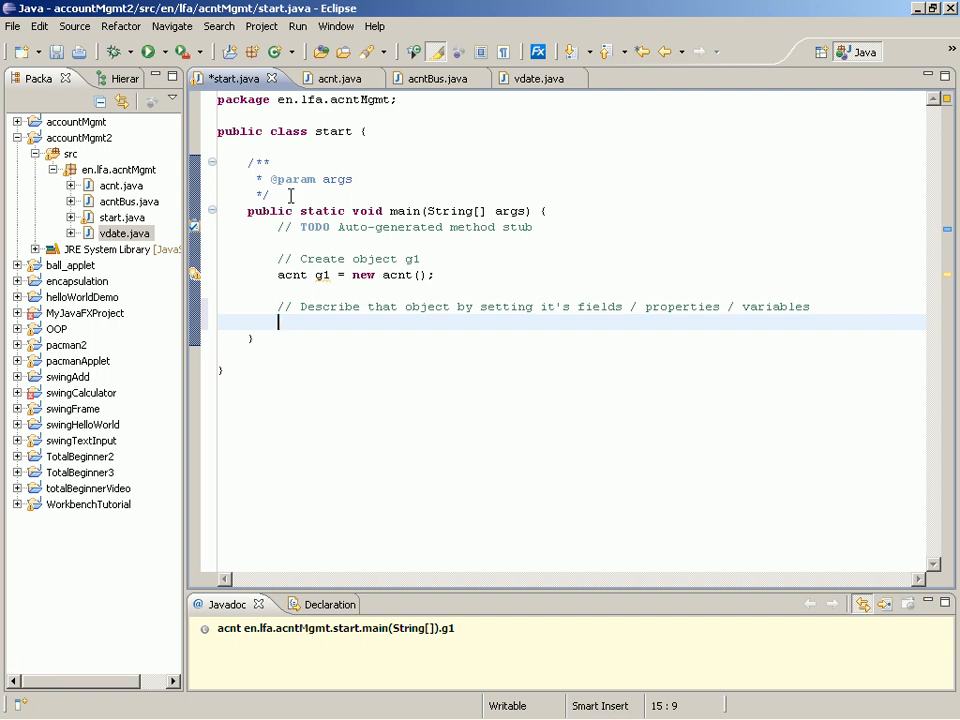
pyautogui.press('ctrl+s')
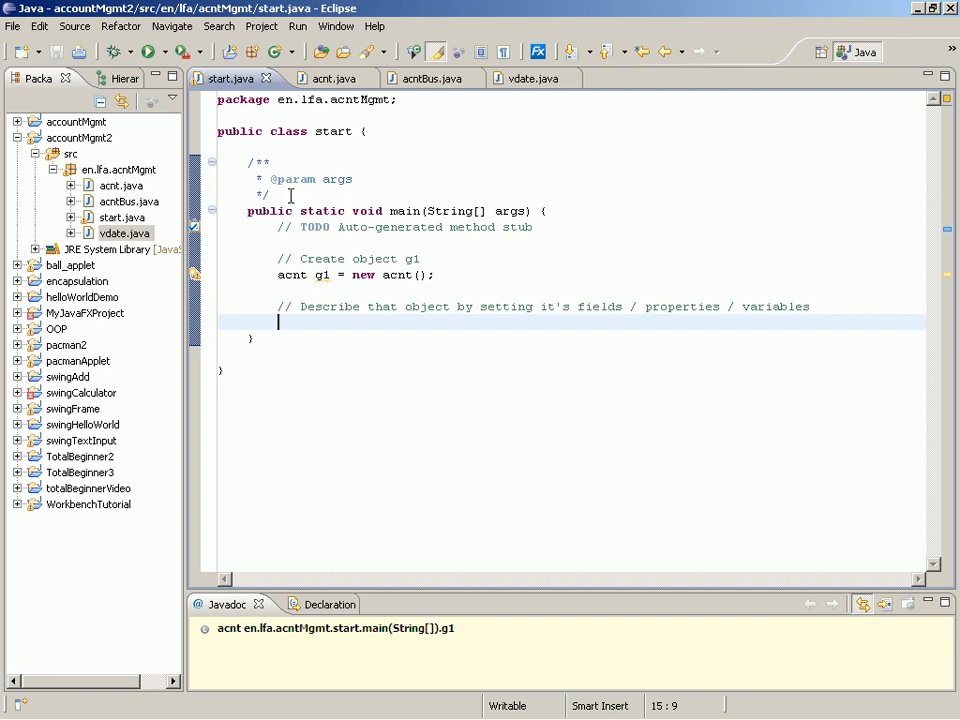
pyautogui.click(324, 78)
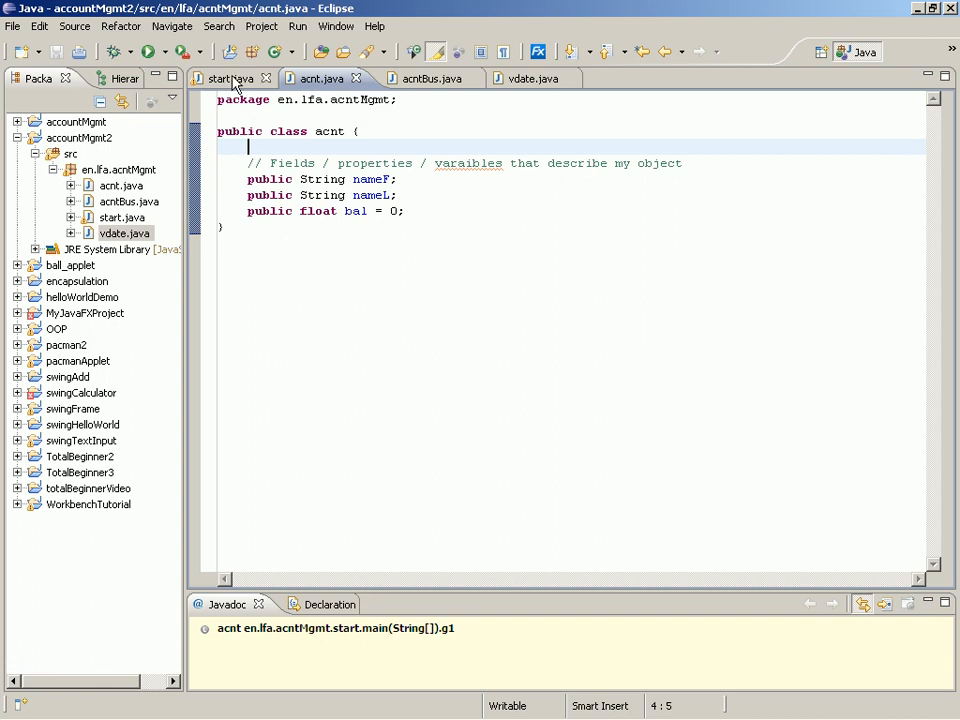
pyautogui.click(230, 78)
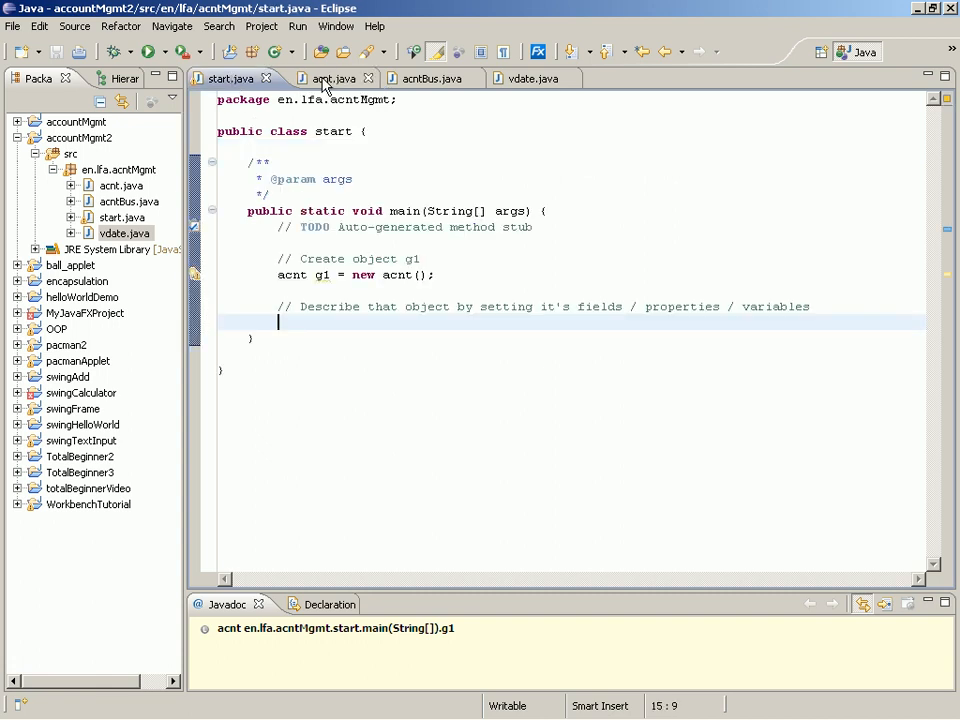
pyautogui.click(332, 78)
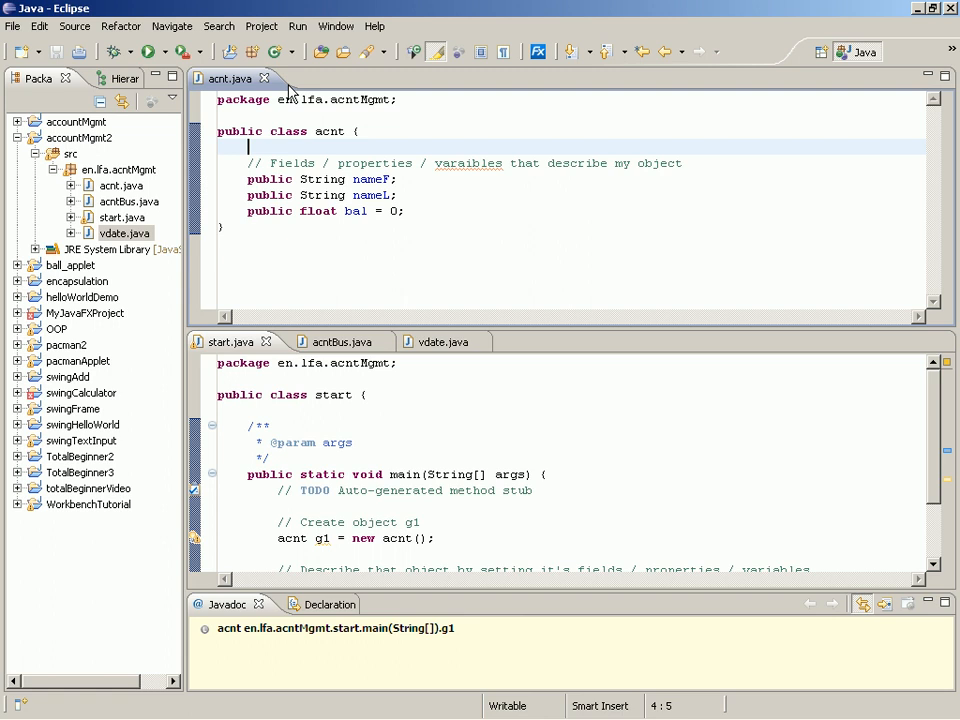
# Place the cursor on a blank line below the g1 creation line in main.
pyautogui.click(300, 474)
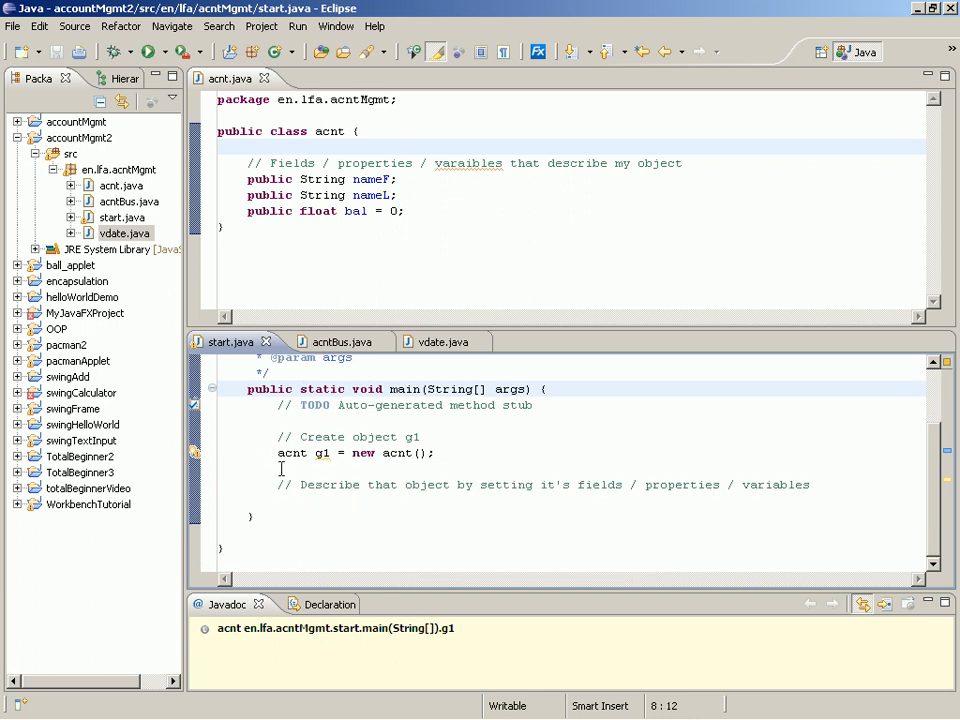
pyautogui.click(280, 500)
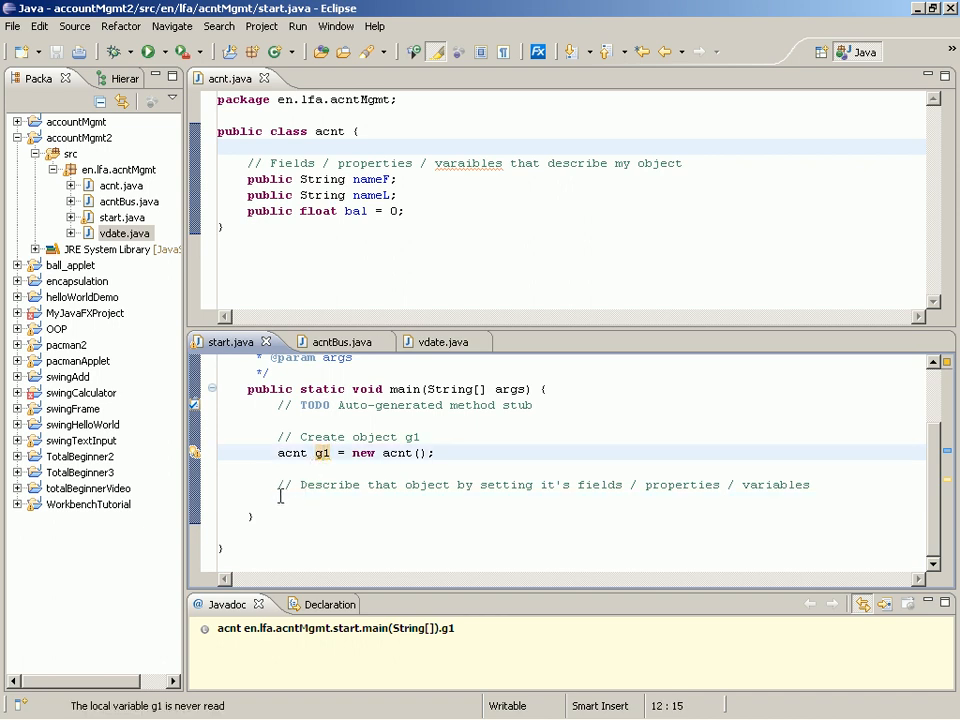
# Assign g1.nameF = "Princess" and g1.nameL = "Leah".
pyautogui.write('g1')
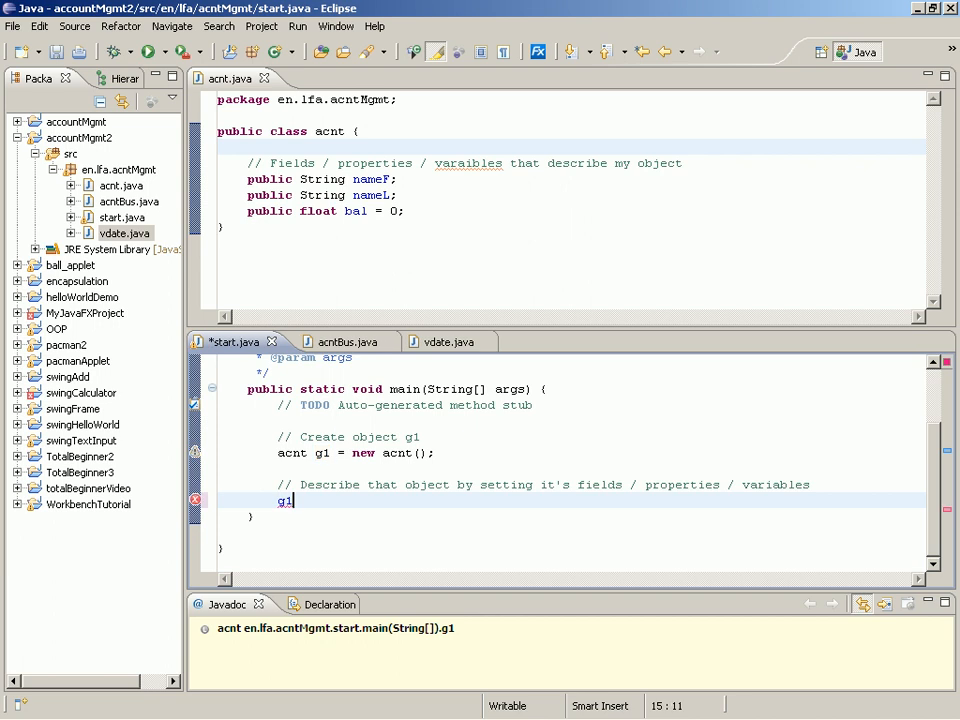
pyautogui.write('.nameF')
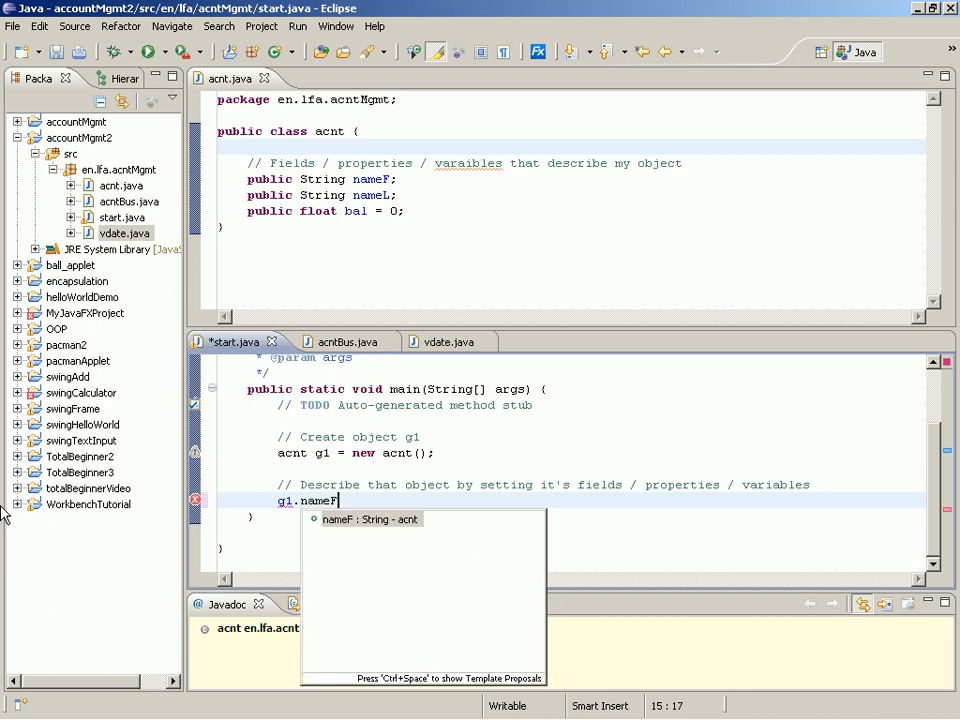
pyautogui.write('= "p')
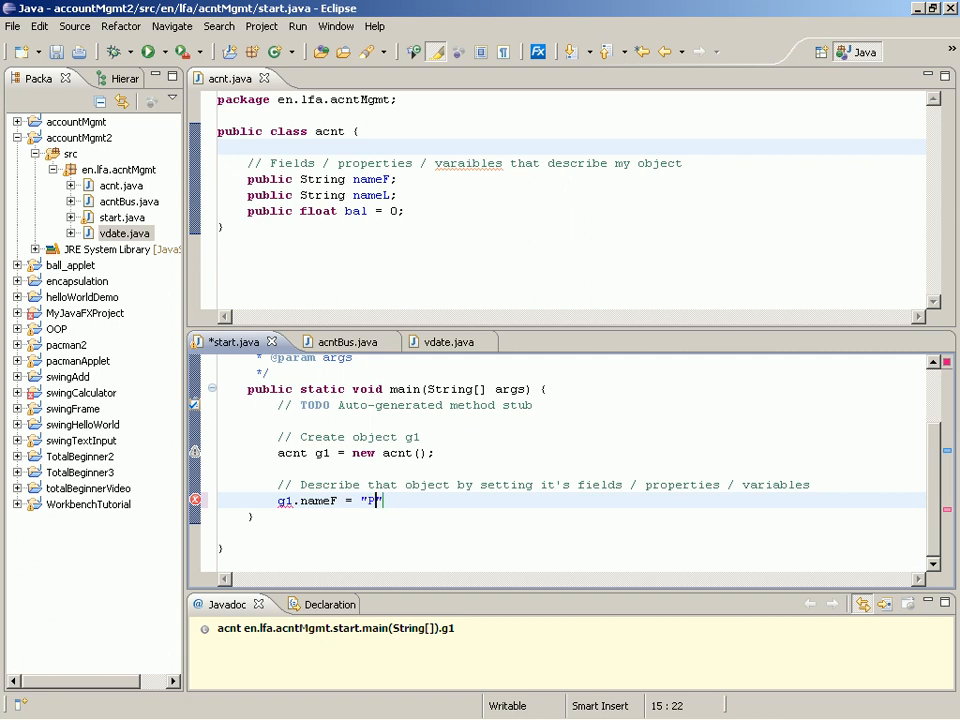
pyautogui.write('rincess')
pyautogui.write('g1')
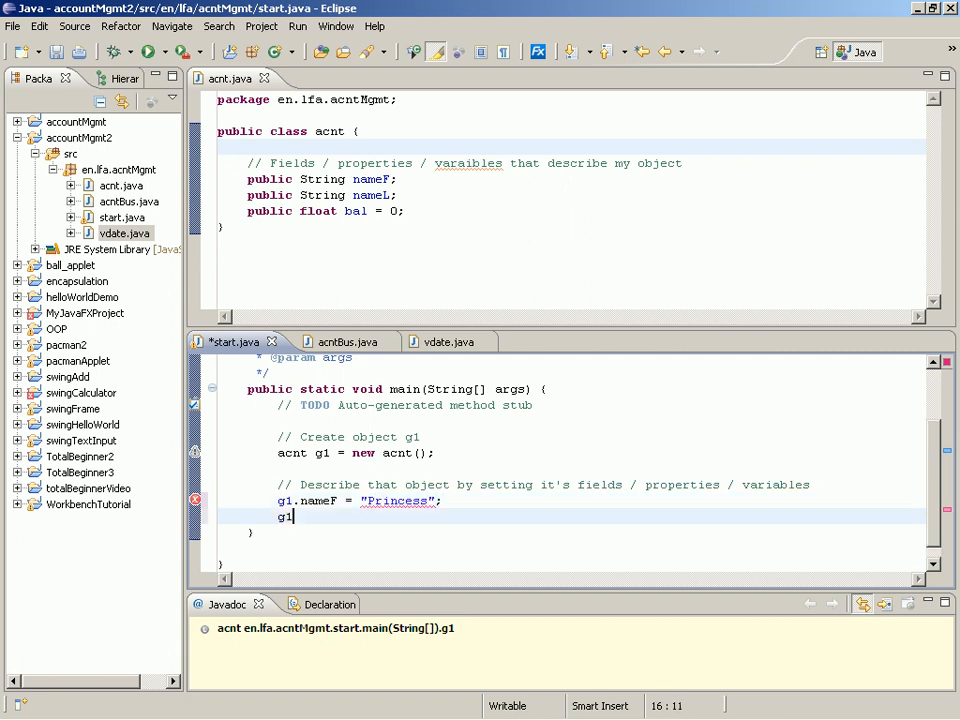
pyautogui.write('.nameL = "Leah";')
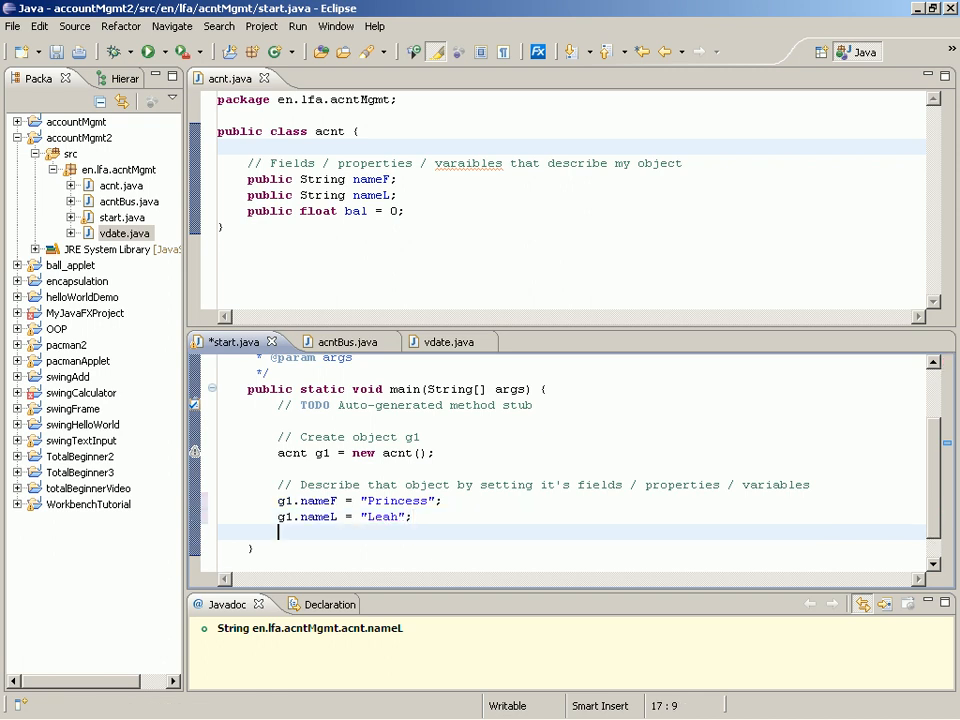
# Assign g1.bal = 1000.0;.
pyautogui.write('g1')
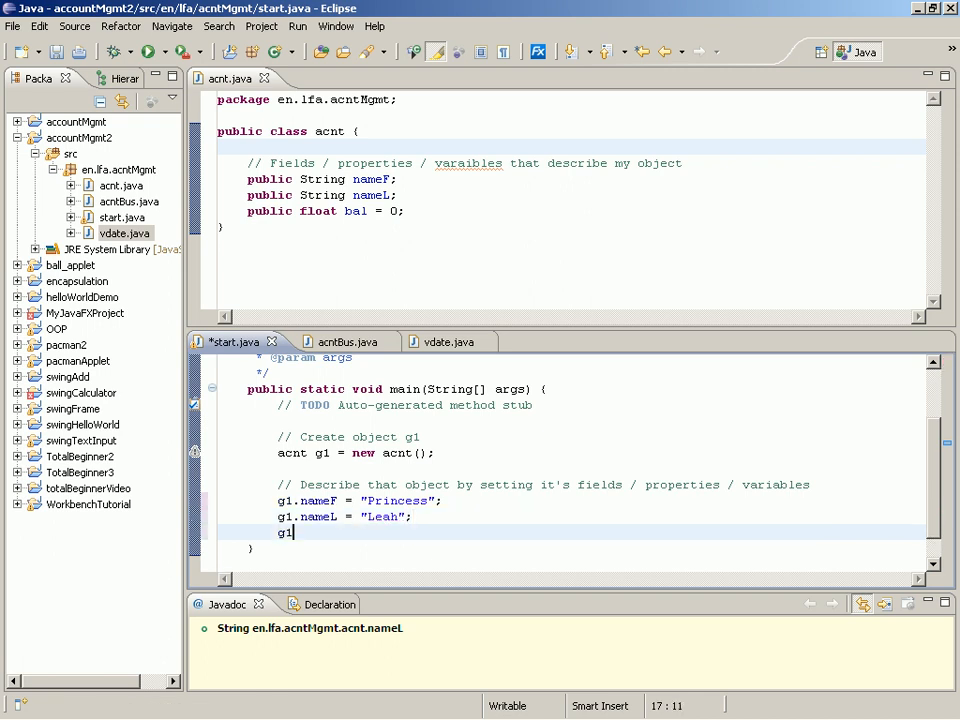
pyautogui.write('.bal')
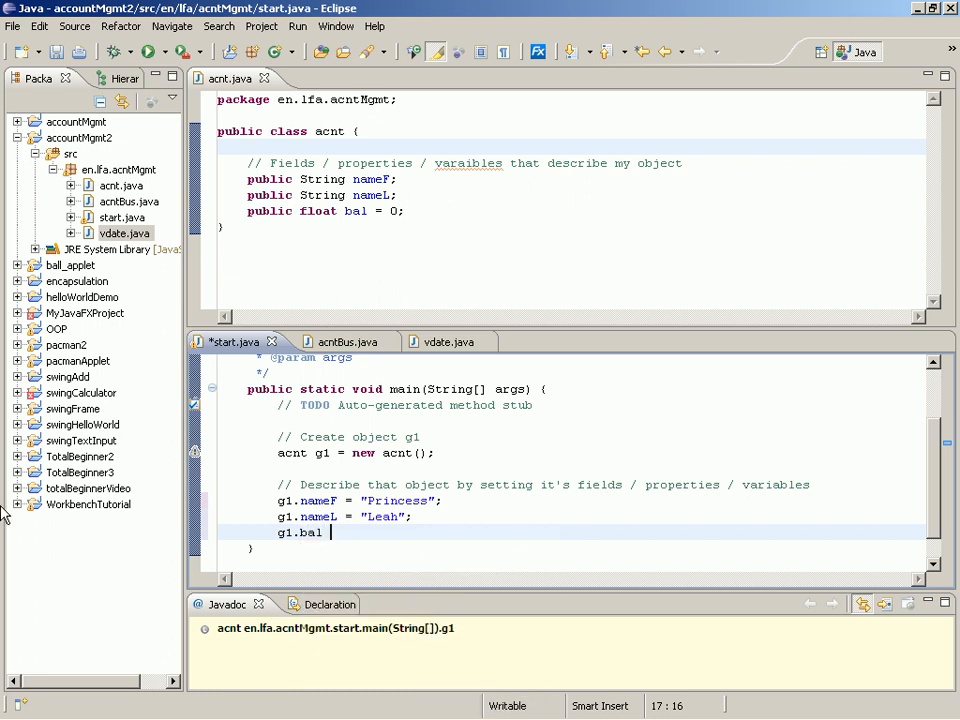
pyautogui.write('=')
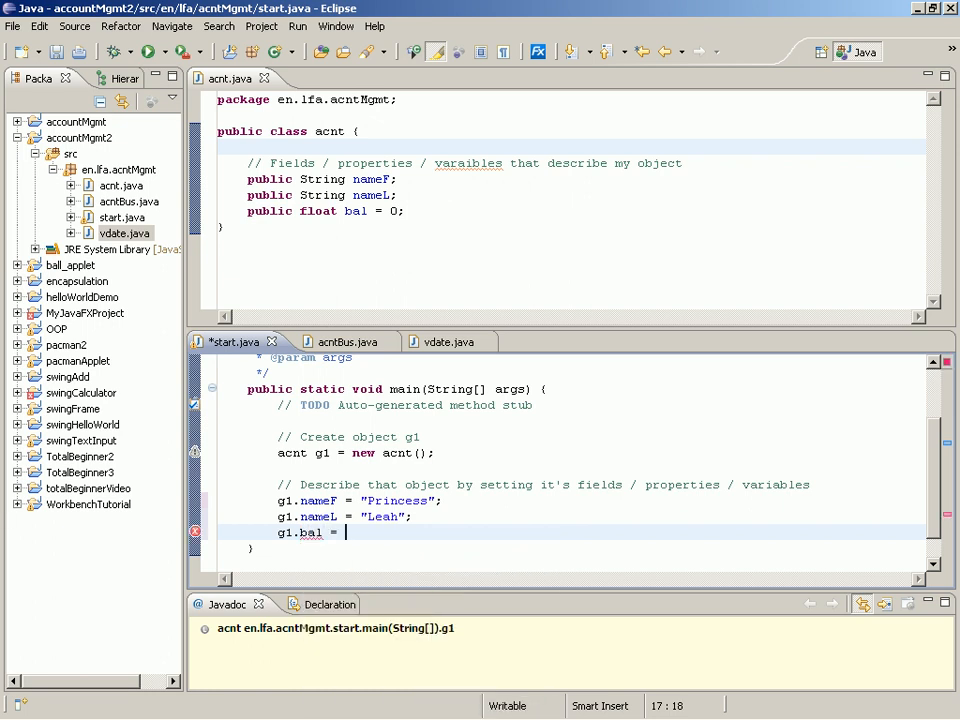
pyautogui.write('1000;')
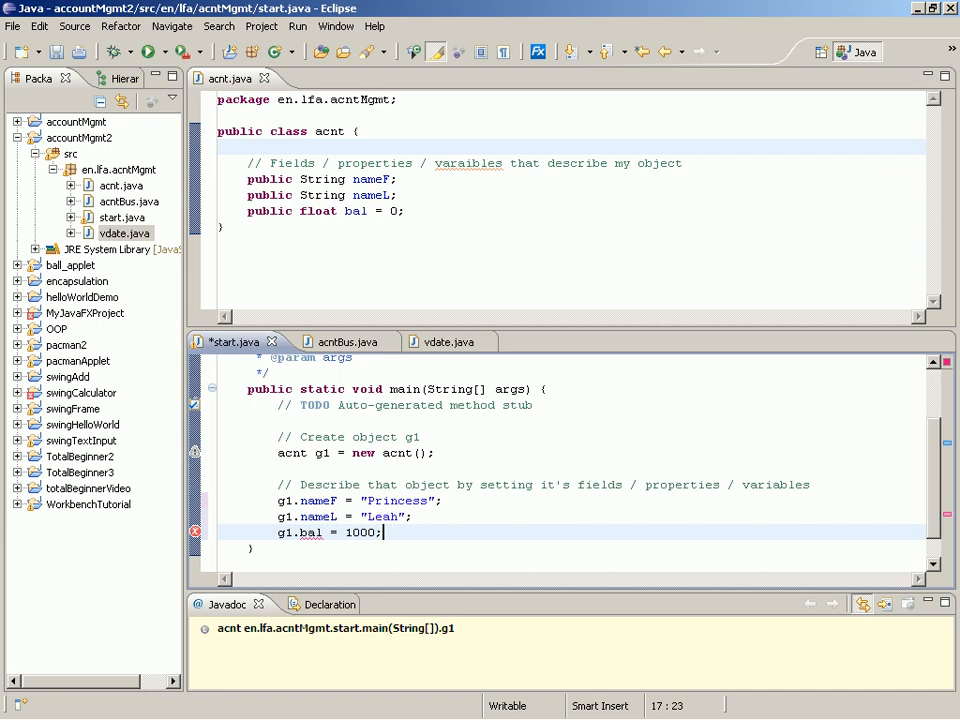
pyautogui.write('.0')
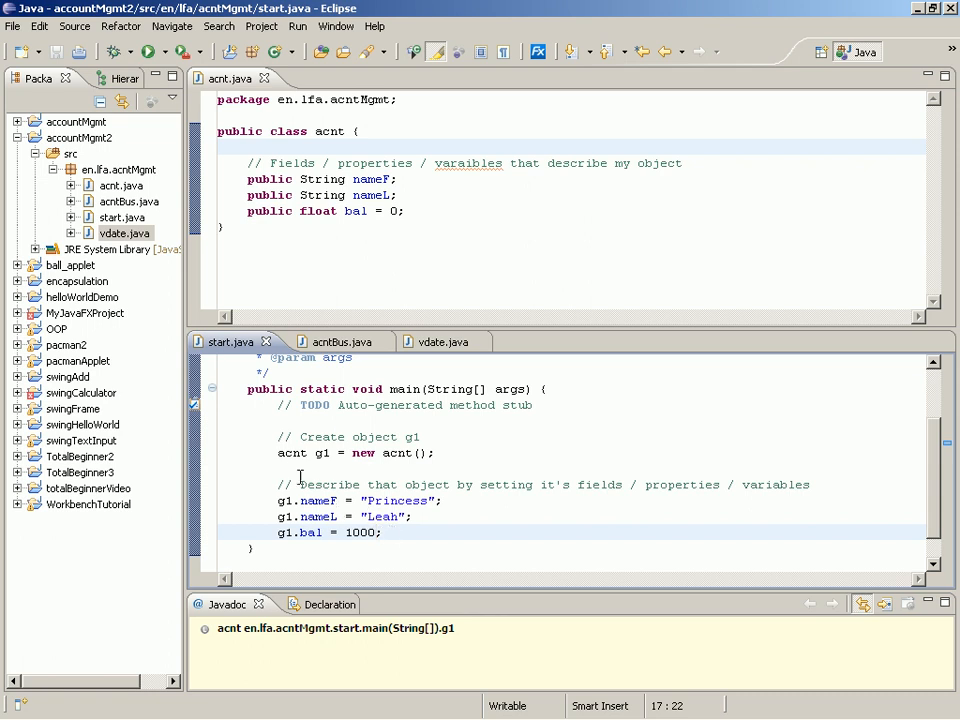
pyautogui.tripleClick(350, 452)
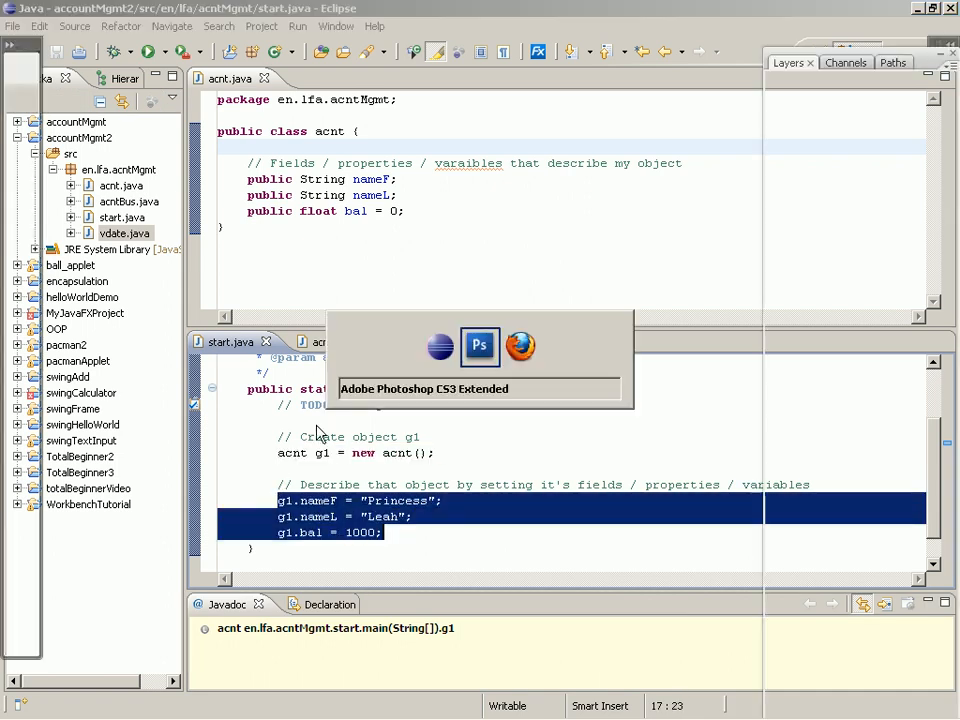
pyautogui.click(480, 348)
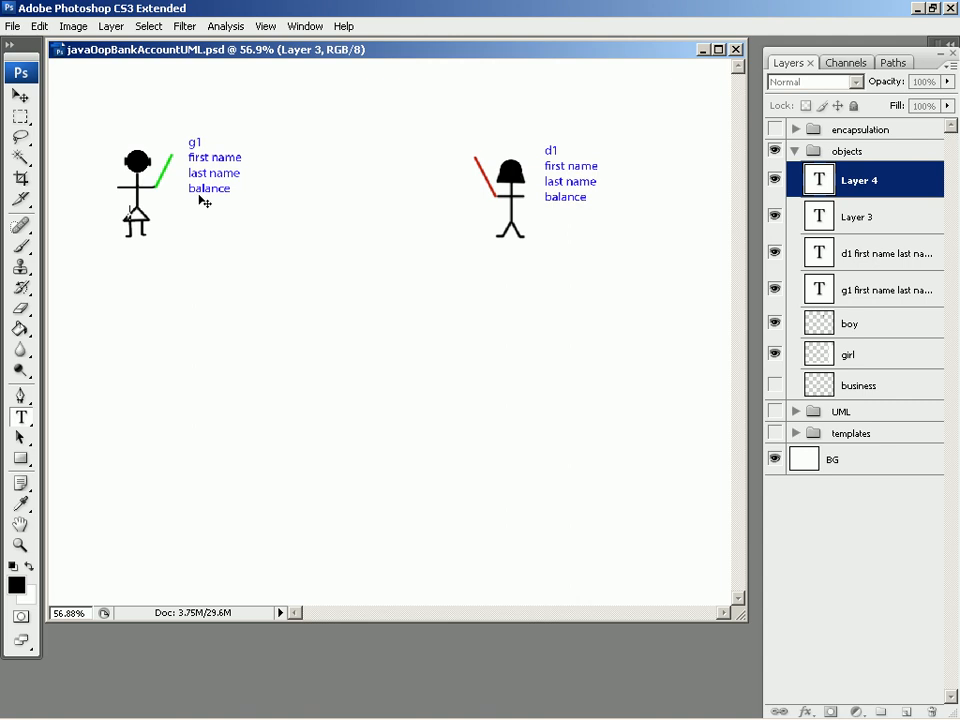
pyautogui.moveTo(228, 252)
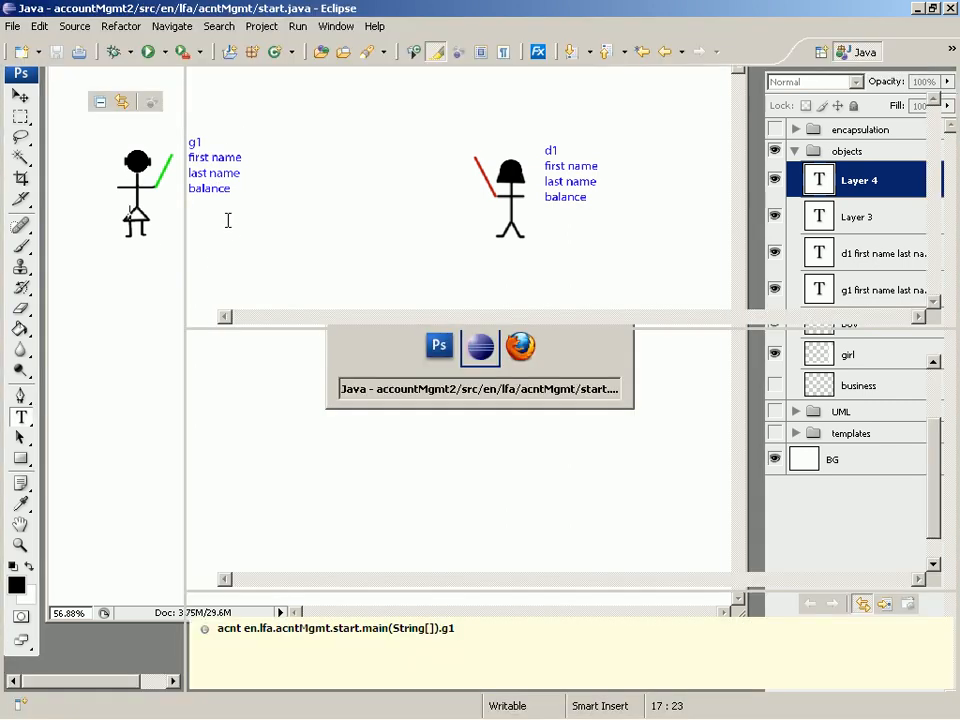
pyautogui.click(478, 388)
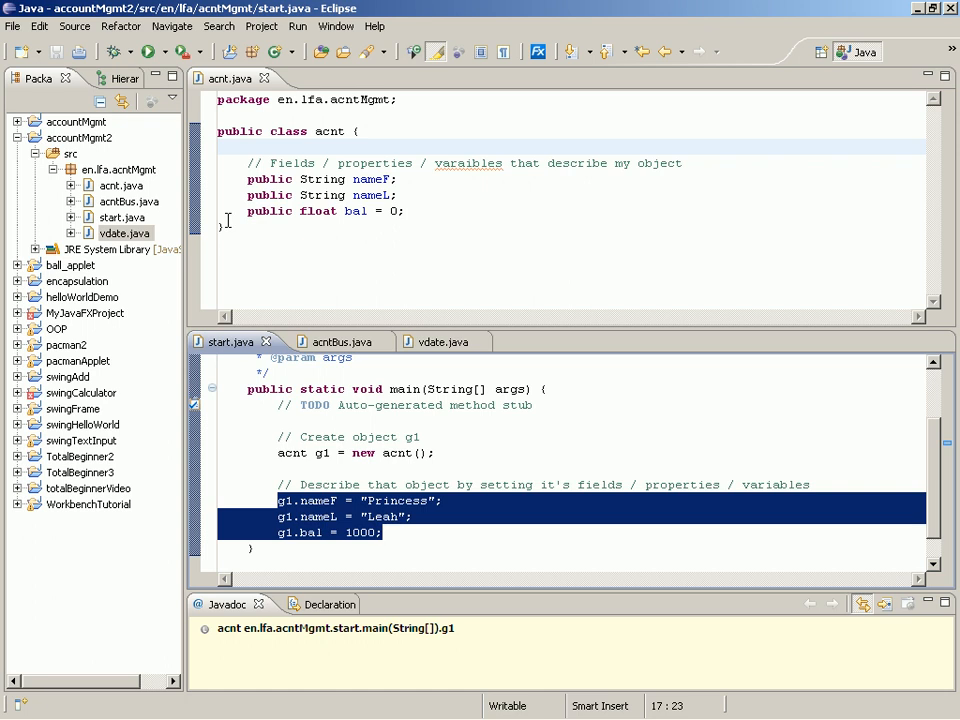
pyautogui.moveTo(358, 268)
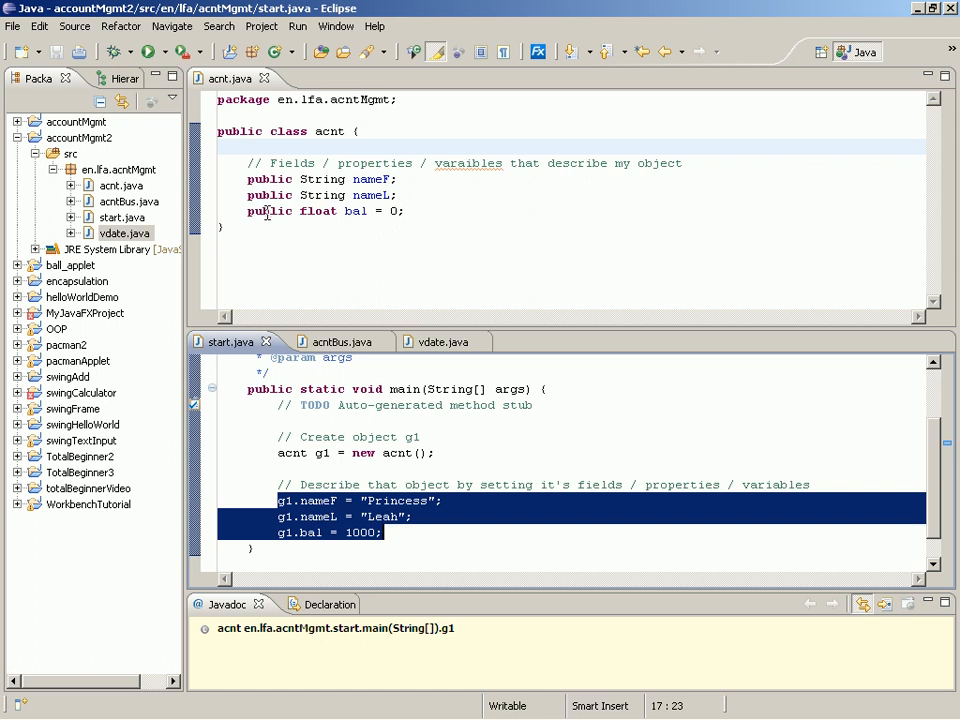
pyautogui.click(378, 500)
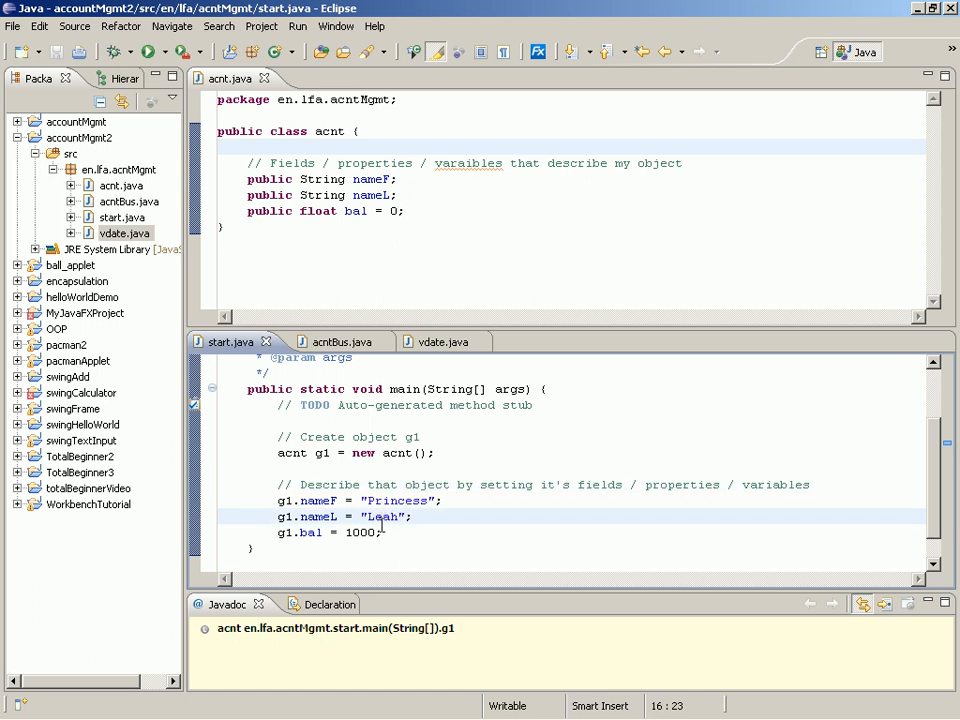
pyautogui.click(384, 532)
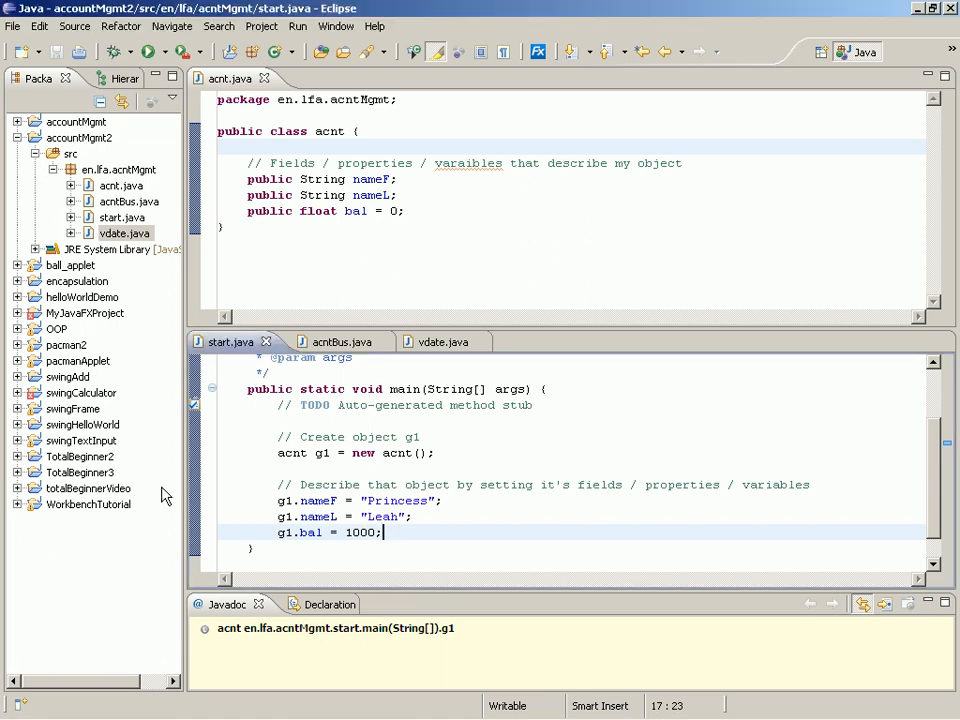
# Start a System.out.println() statement on a new line after the assignments.
pyautogui.press('Enter')
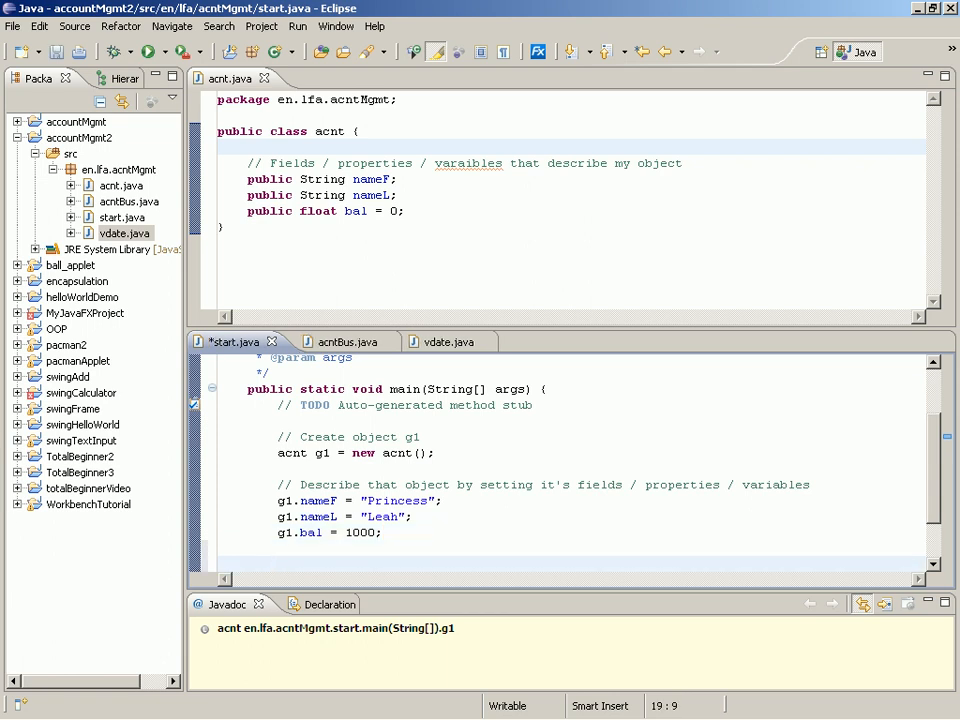
pyautogui.write('System.')
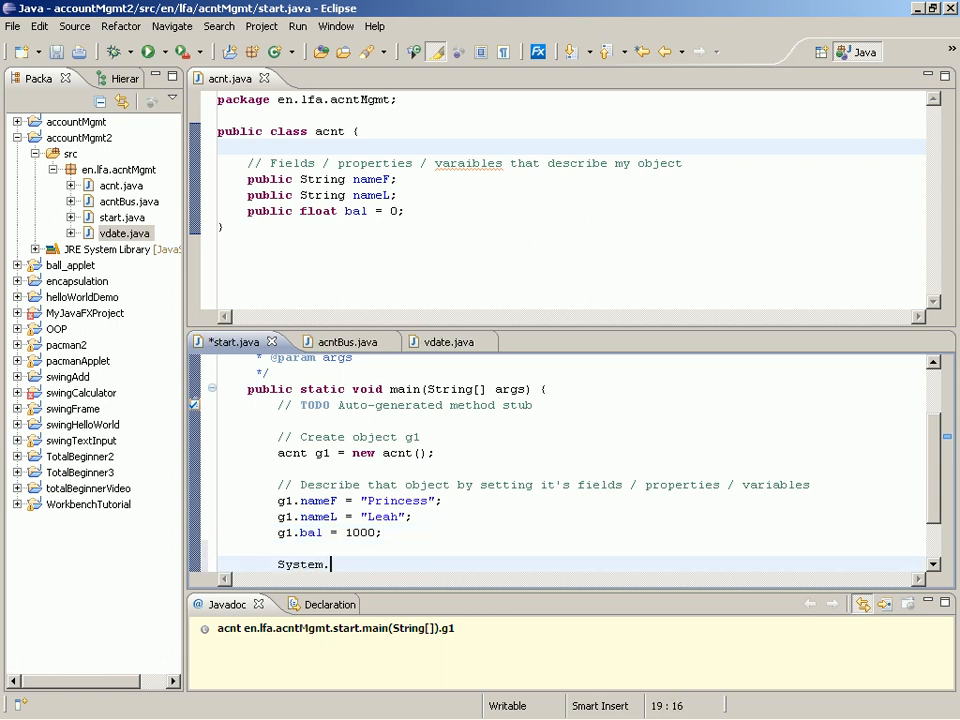
pyautogui.write('out.p')
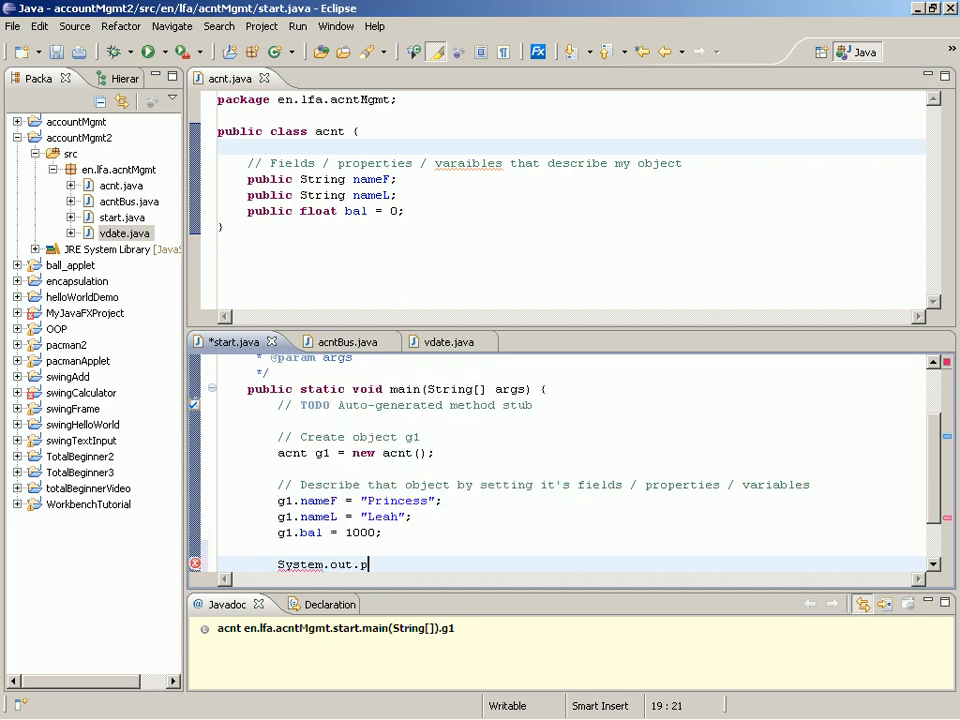
pyautogui.write('rintln()')
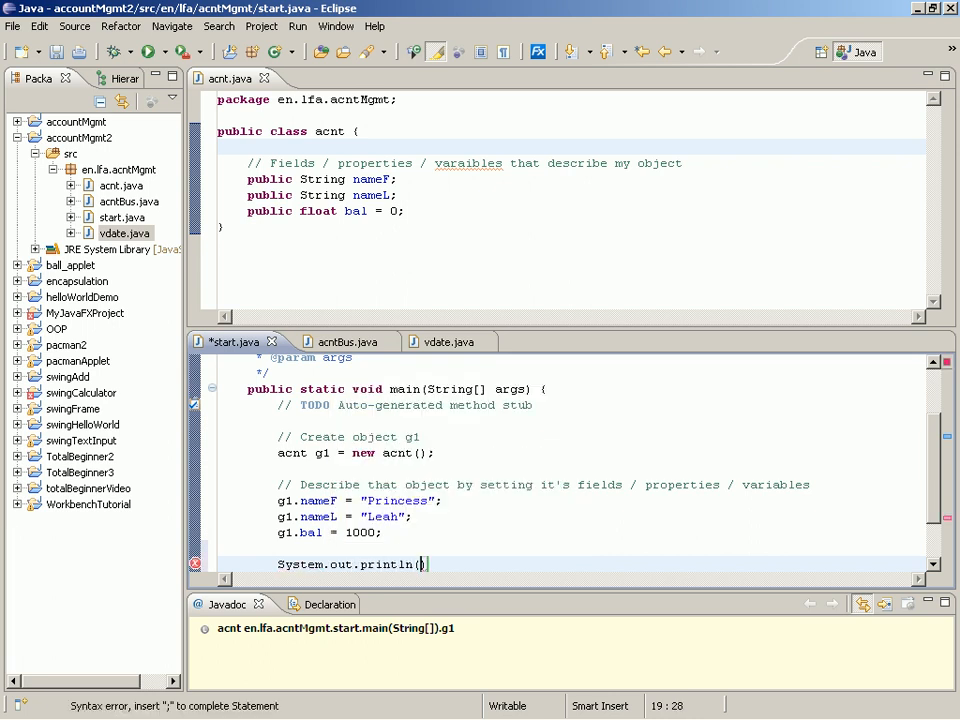
# Print g1.nameF + g1.nameL + g1.bal and save start.java.
pyautogui.write('g')
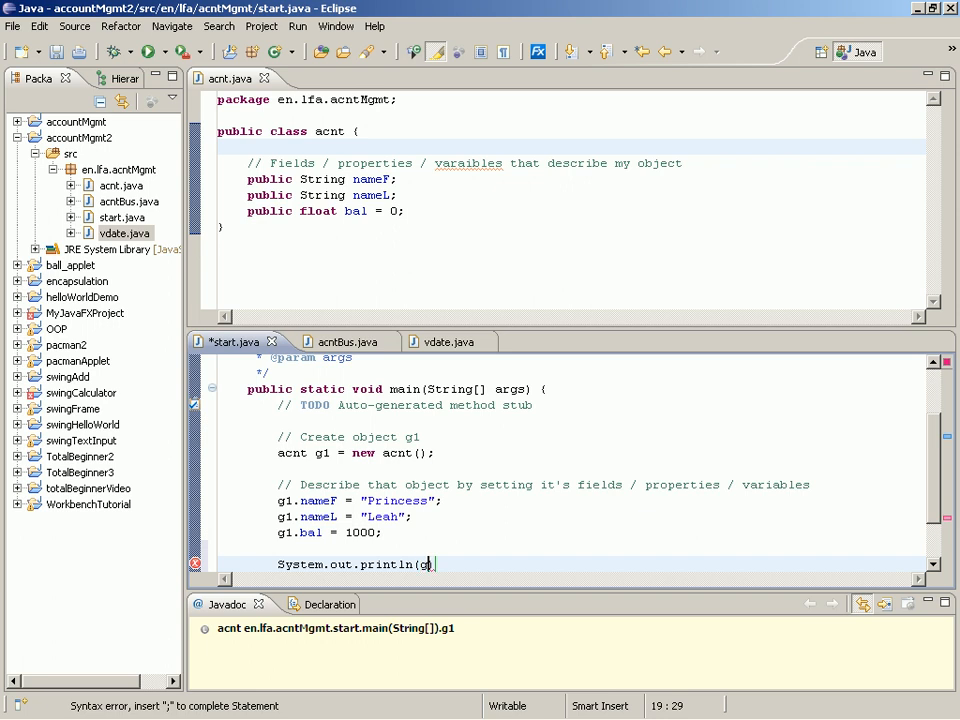
pyautogui.write('1.nameF + g1.nameL + g')
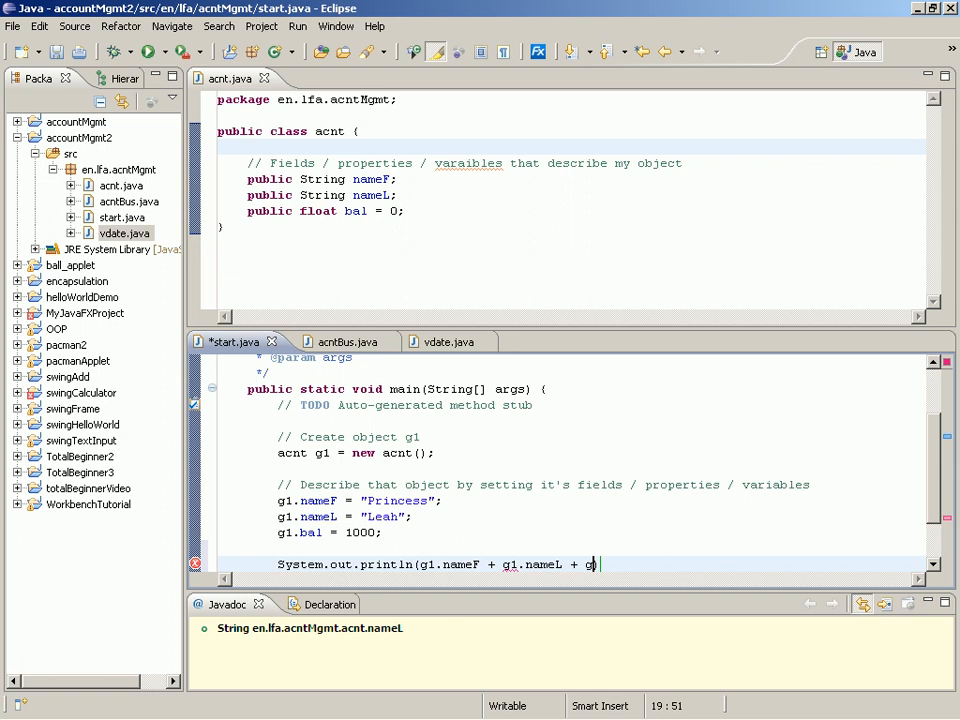
pyautogui.write('bal')
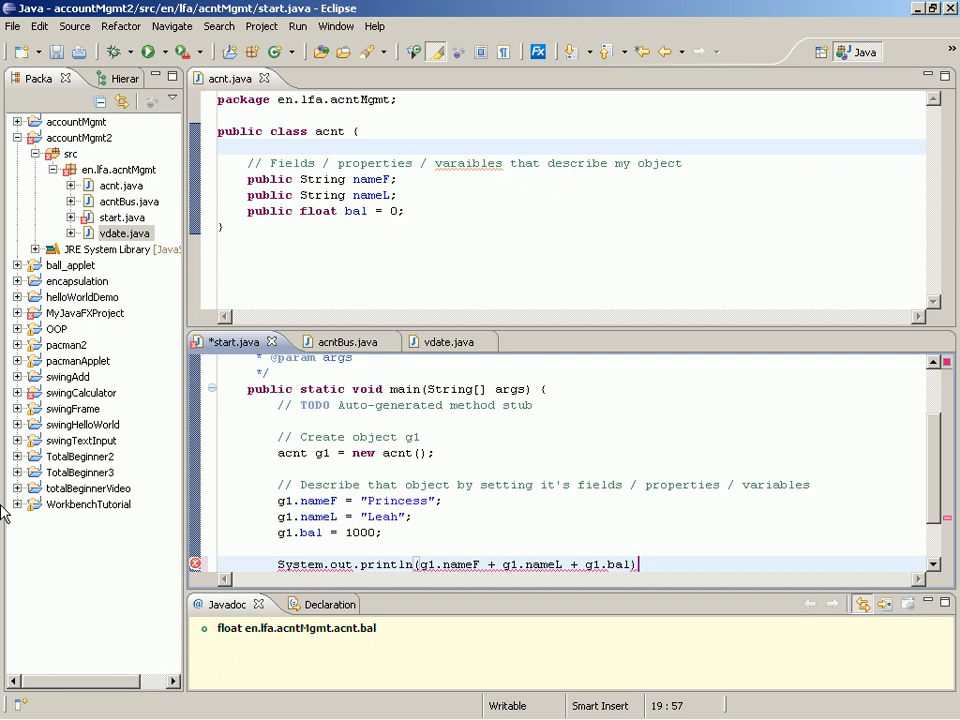
pyautogui.press('ctrl+s')
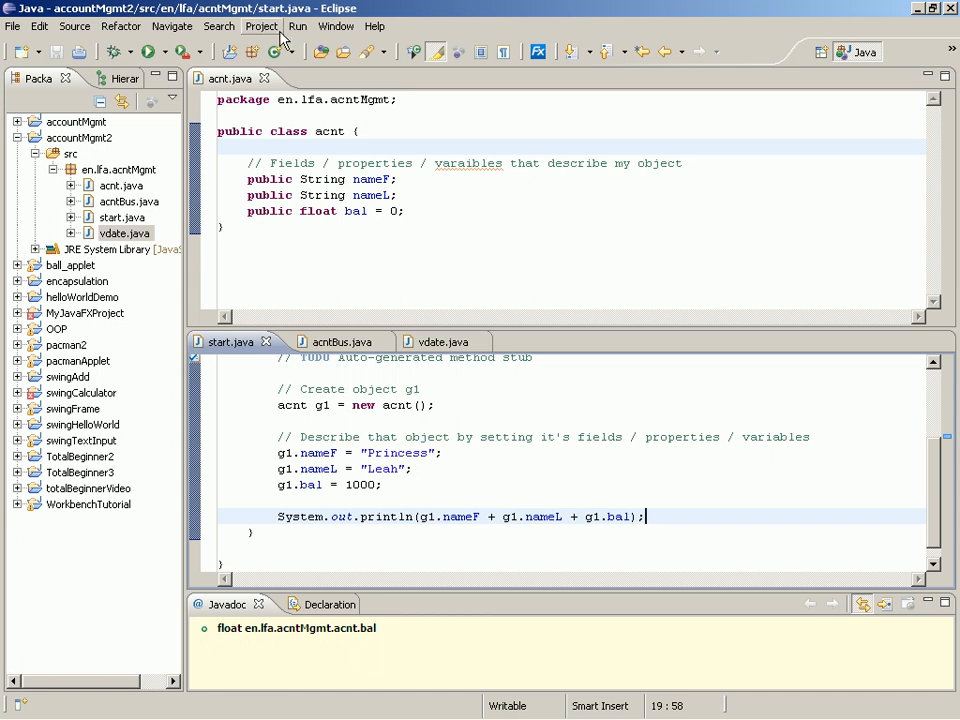
pyautogui.click(296, 26)
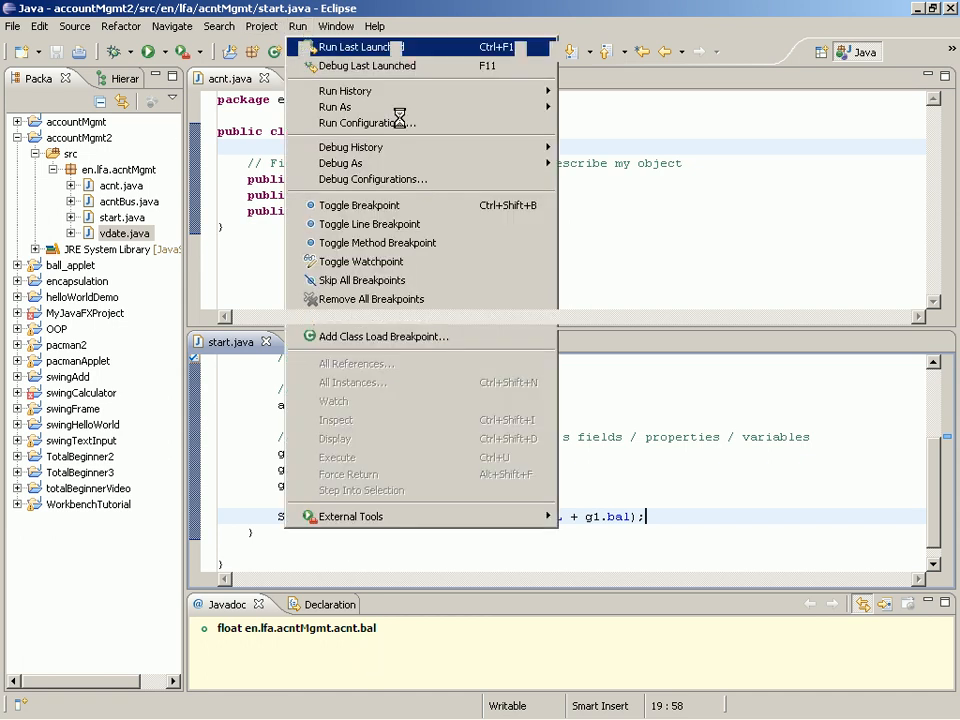
pyautogui.click(356, 48)
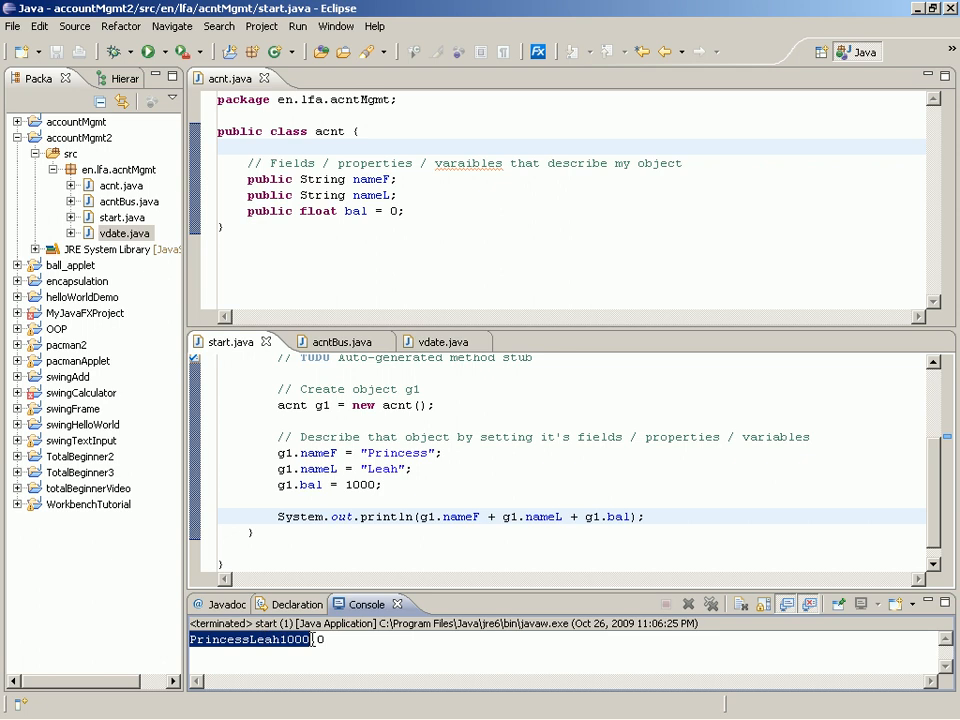
pyautogui.click(430, 516)
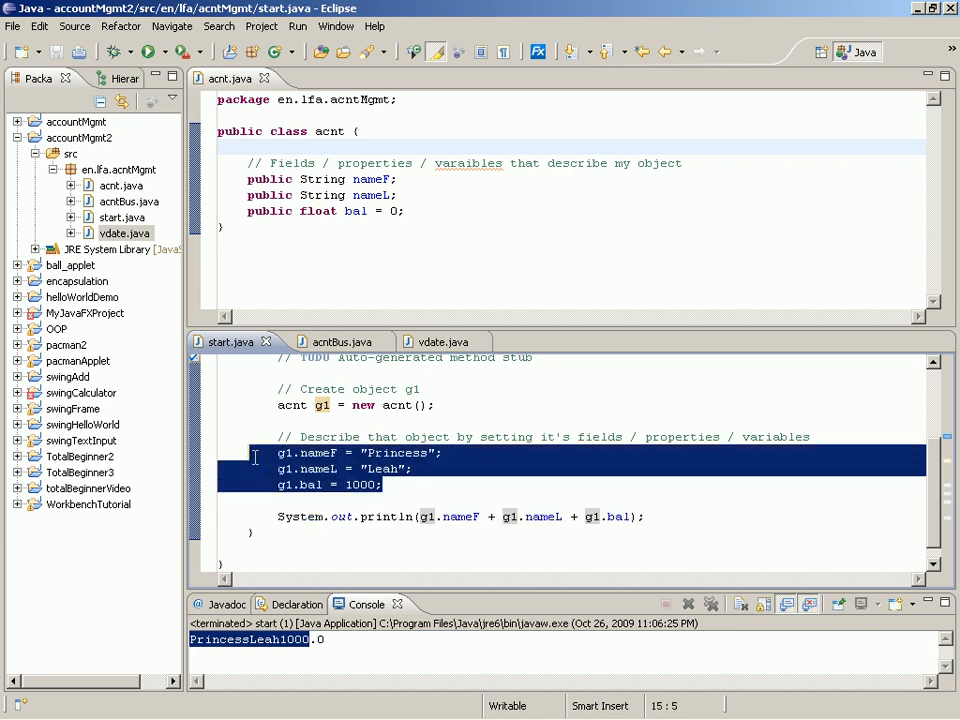
pyautogui.click(356, 426)
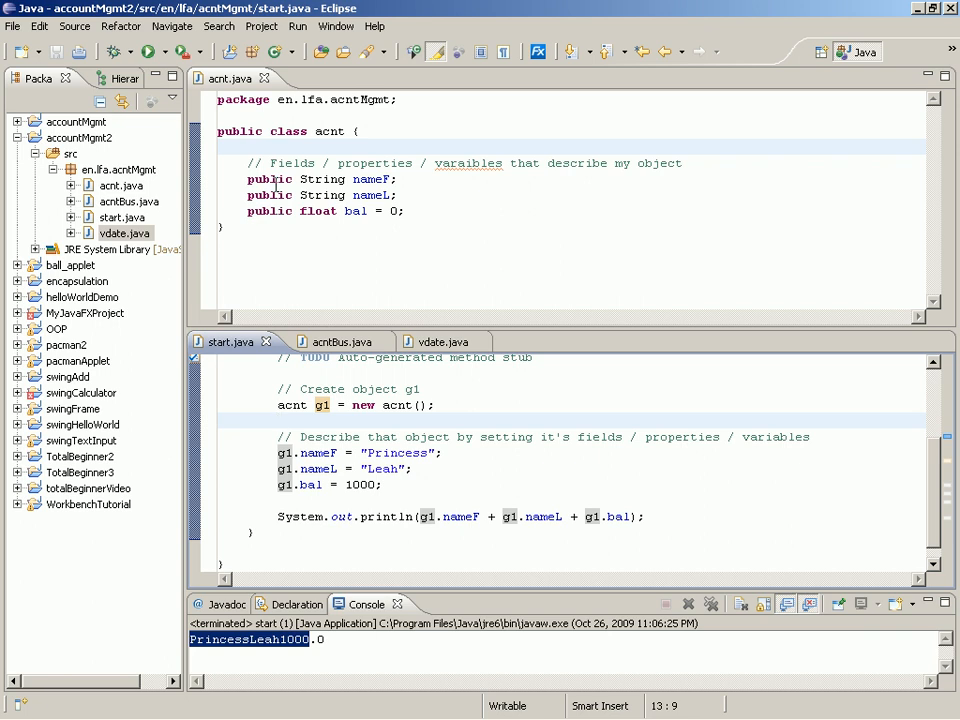
pyautogui.click(270, 196)
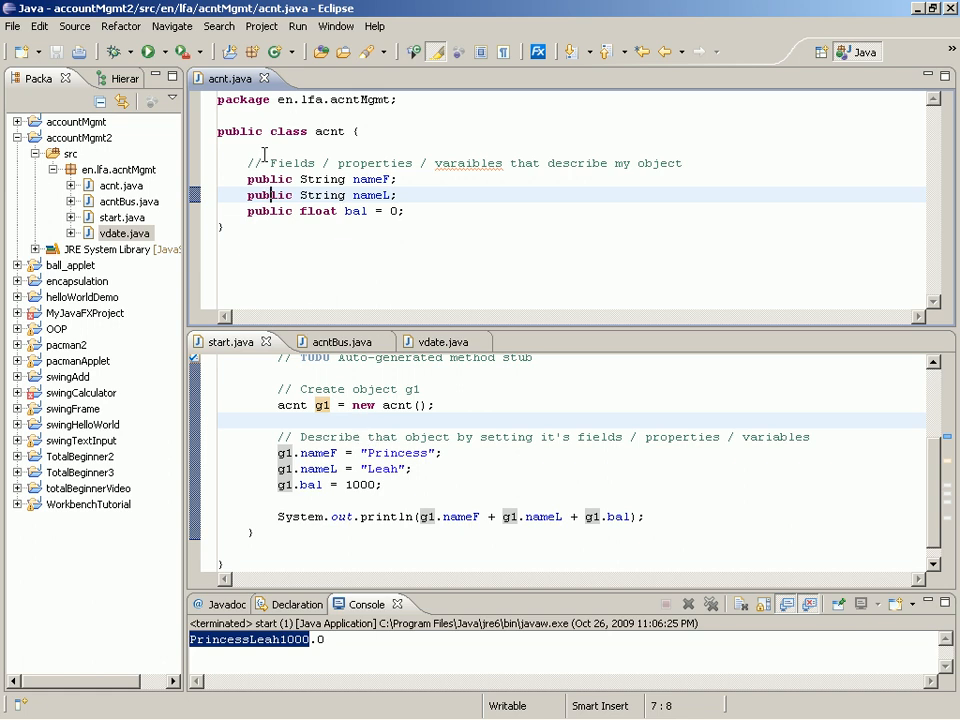
pyautogui.moveTo(280, 340)
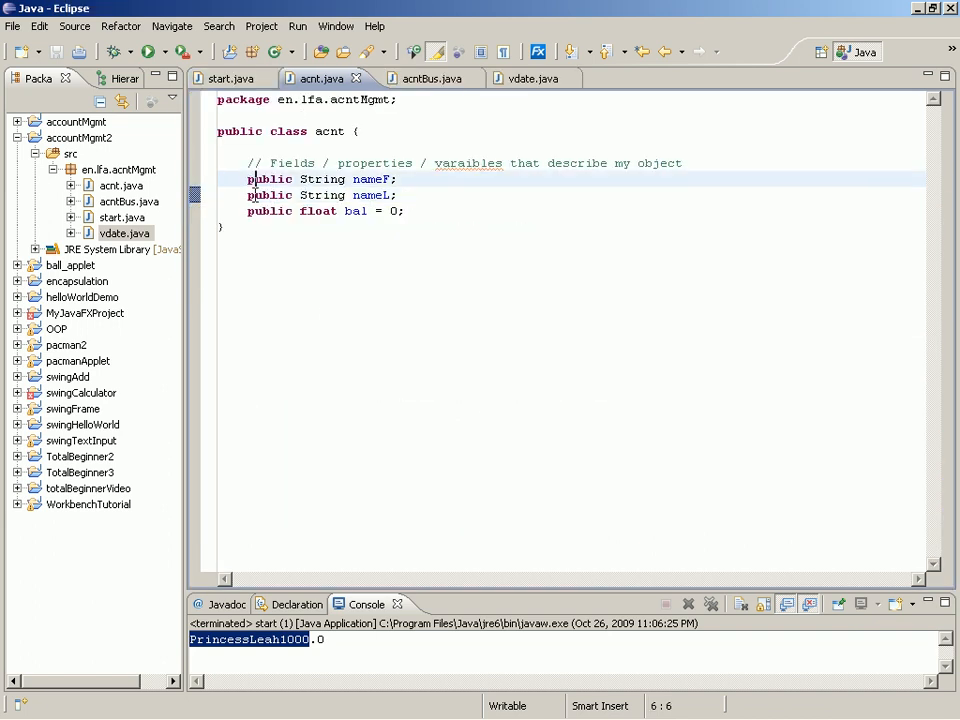
# View acnt.java full-width, glance at start.java, and return to the acnt source.
pyautogui.click(260, 180)
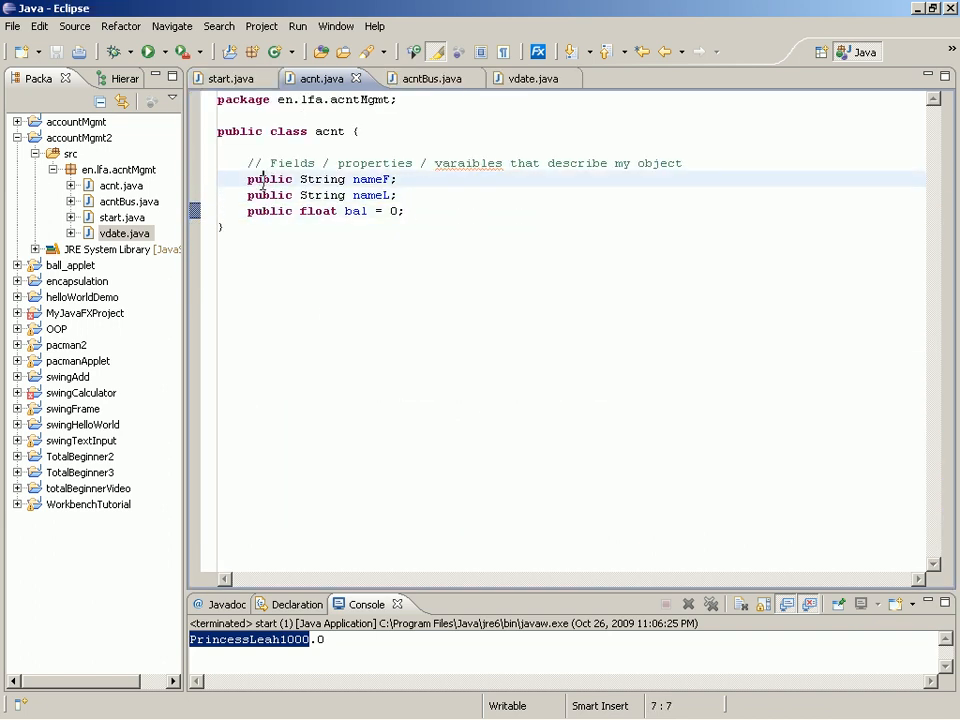
pyautogui.click(420, 78)
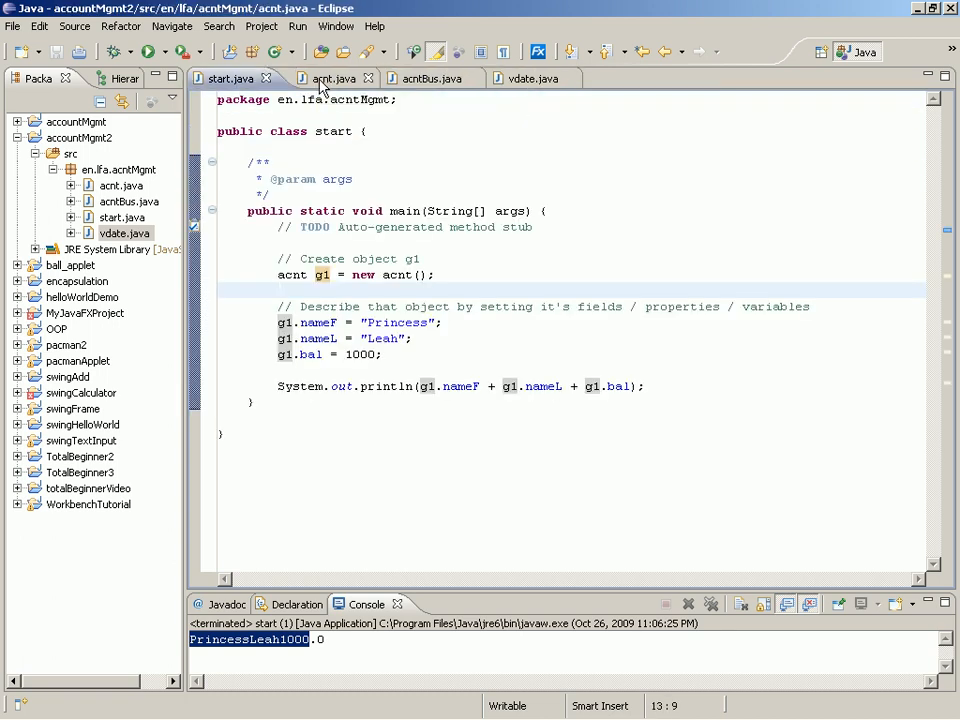
pyautogui.click(332, 78)
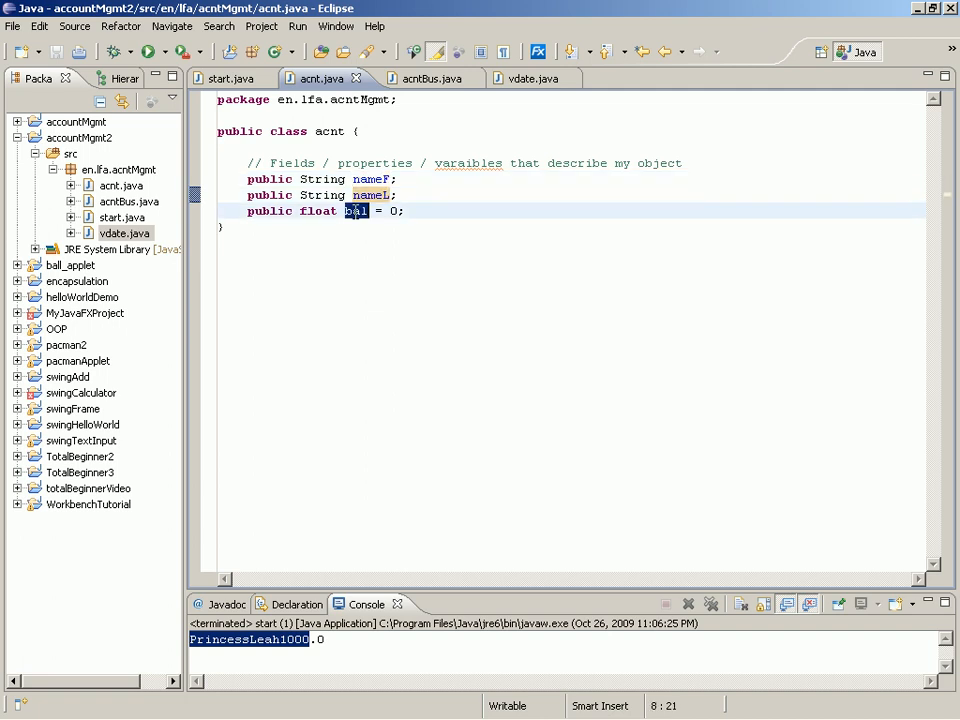
pyautogui.moveTo(356, 212)
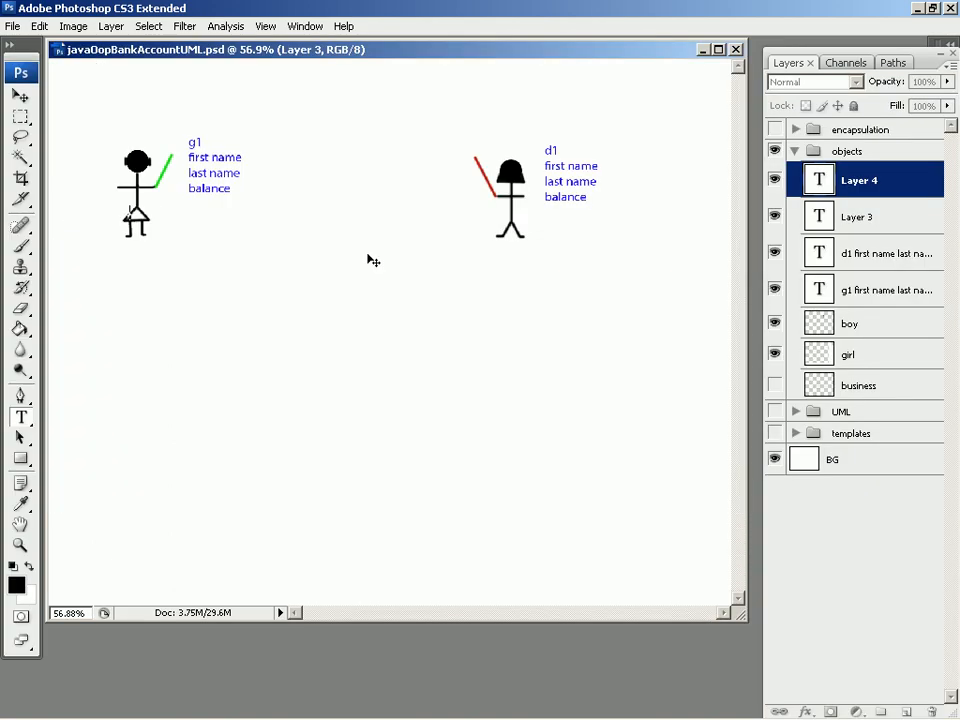
pyautogui.moveTo(158, 186)
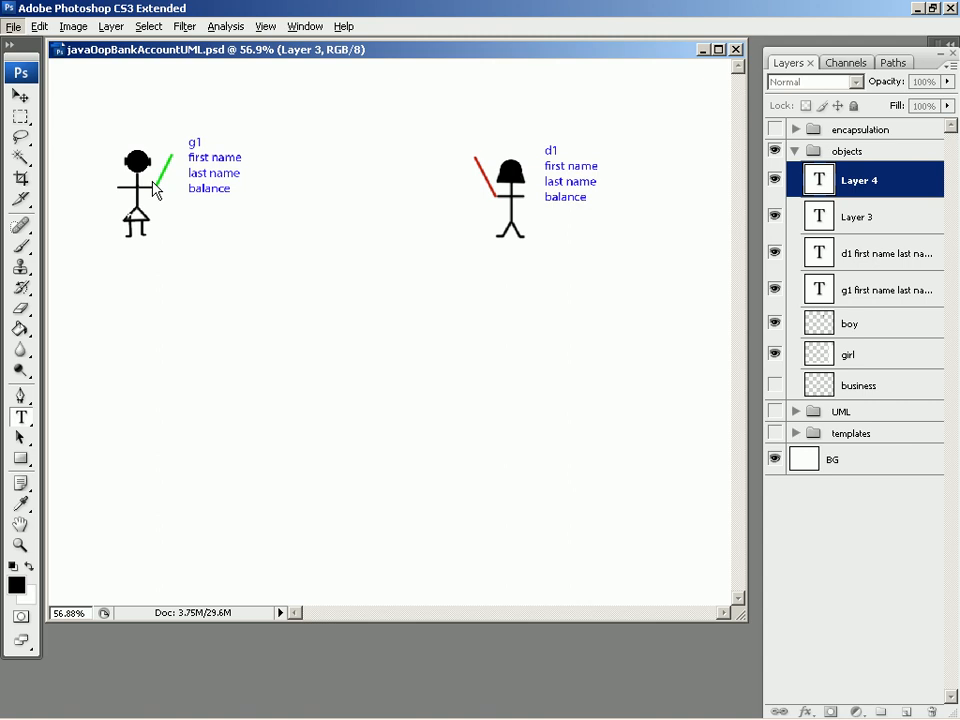
pyautogui.press('alt+tab')
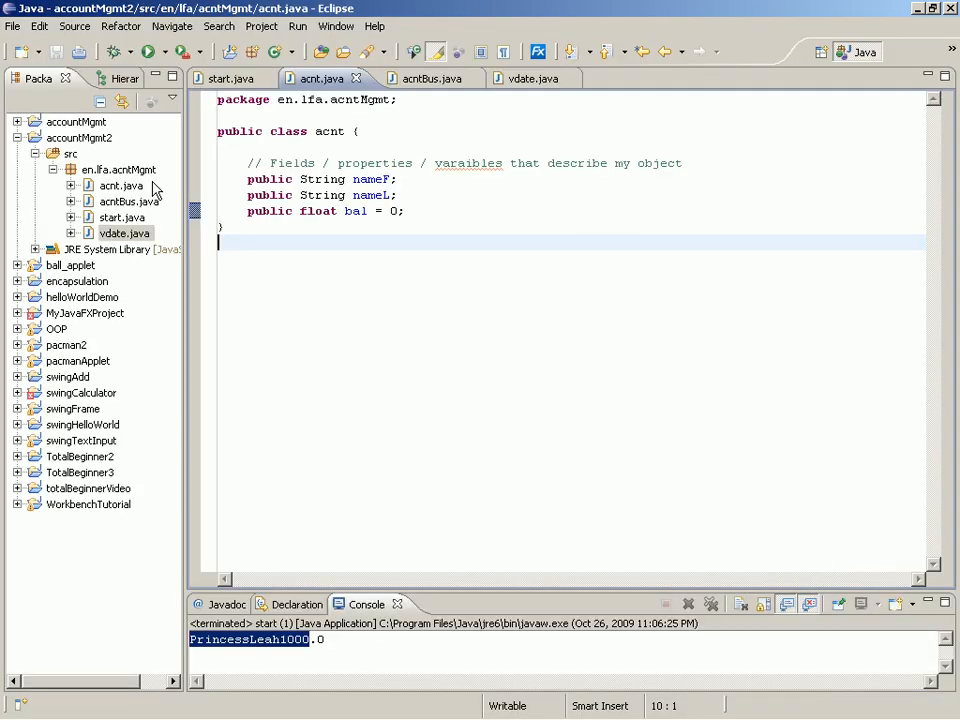
pyautogui.moveTo(258, 184)
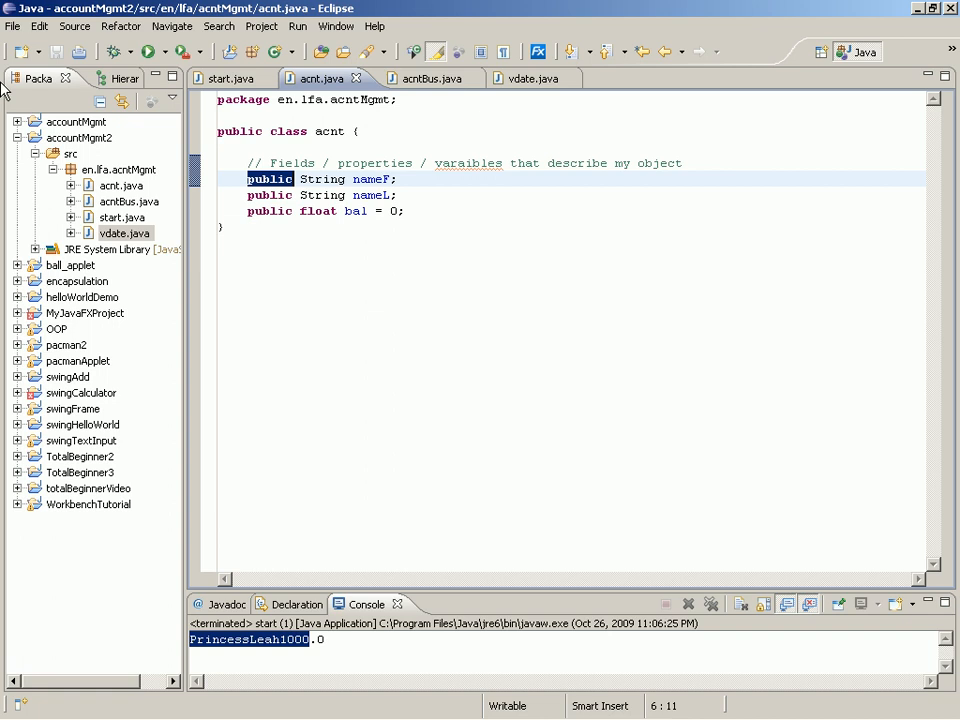
# Make nameF, nameL and bal private in acnt, then view the resulting errors in start.java.
pyautogui.write('private')
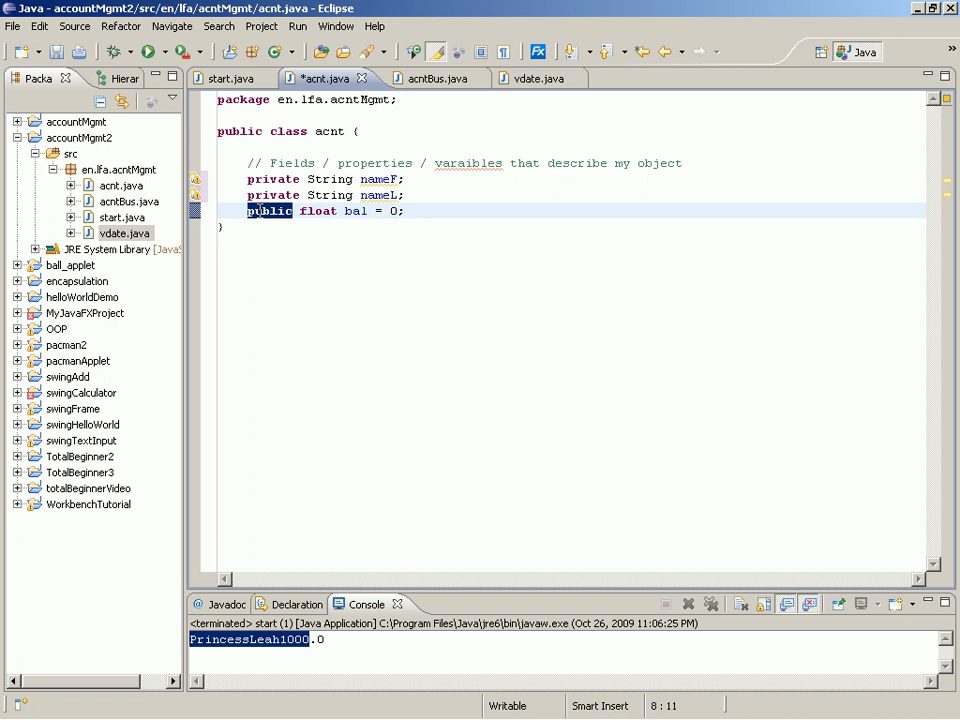
pyautogui.write('private')
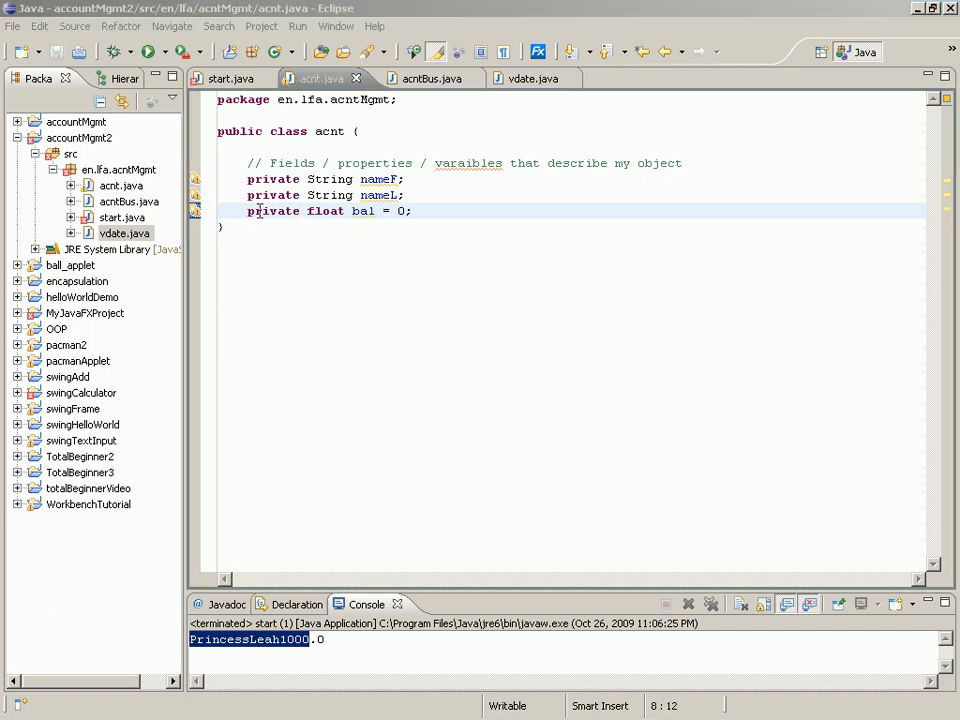
pyautogui.doubleClick(272, 180)
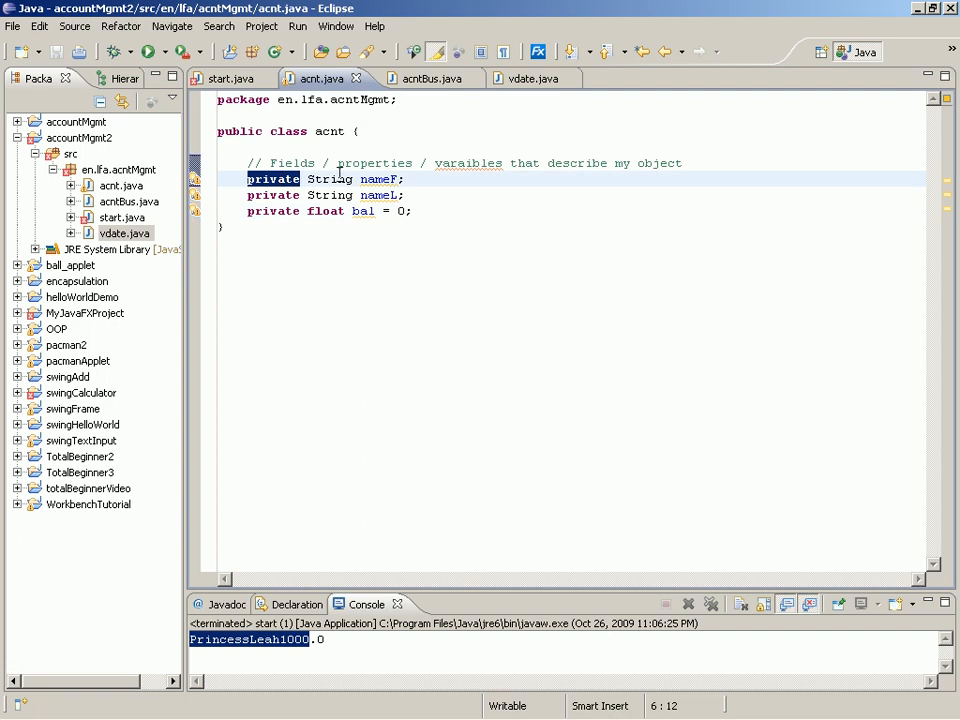
pyautogui.moveTo(380, 180)
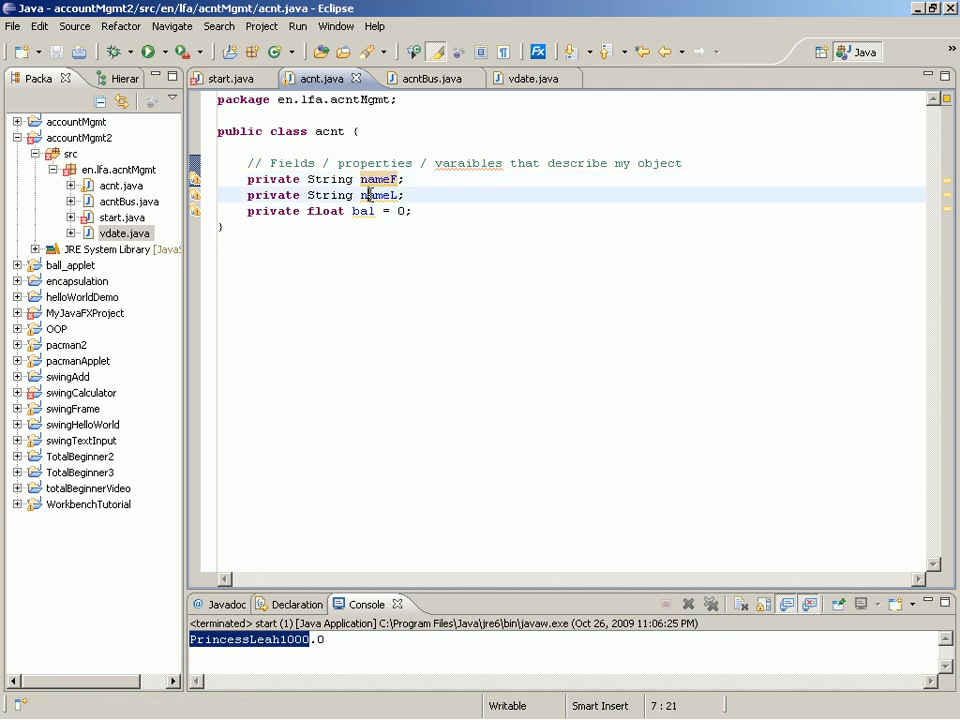
pyautogui.click(362, 212)
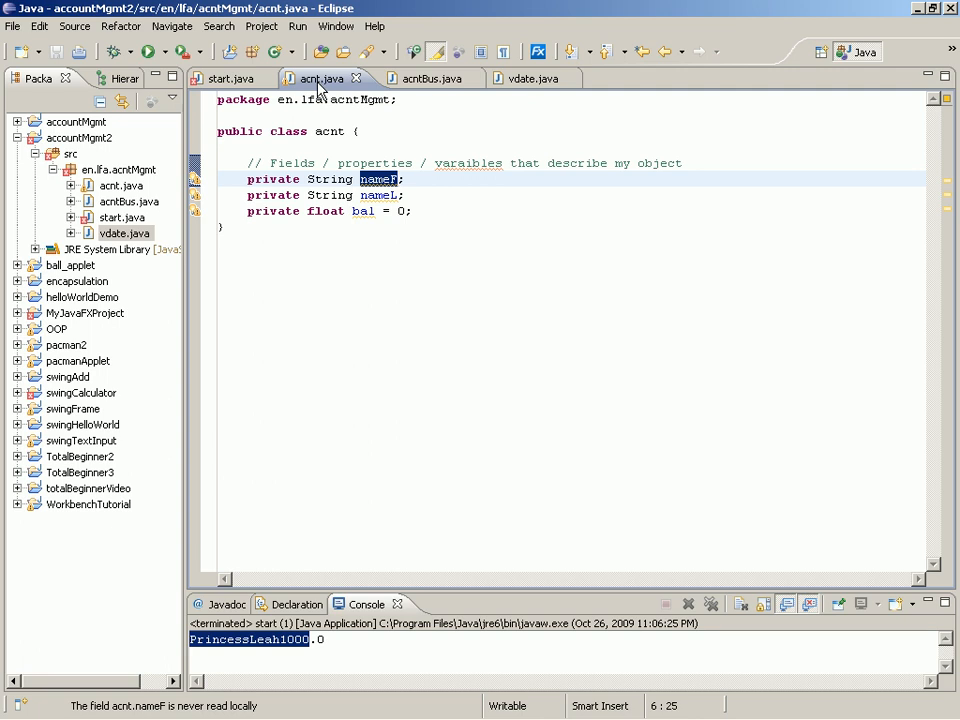
pyautogui.click(230, 78)
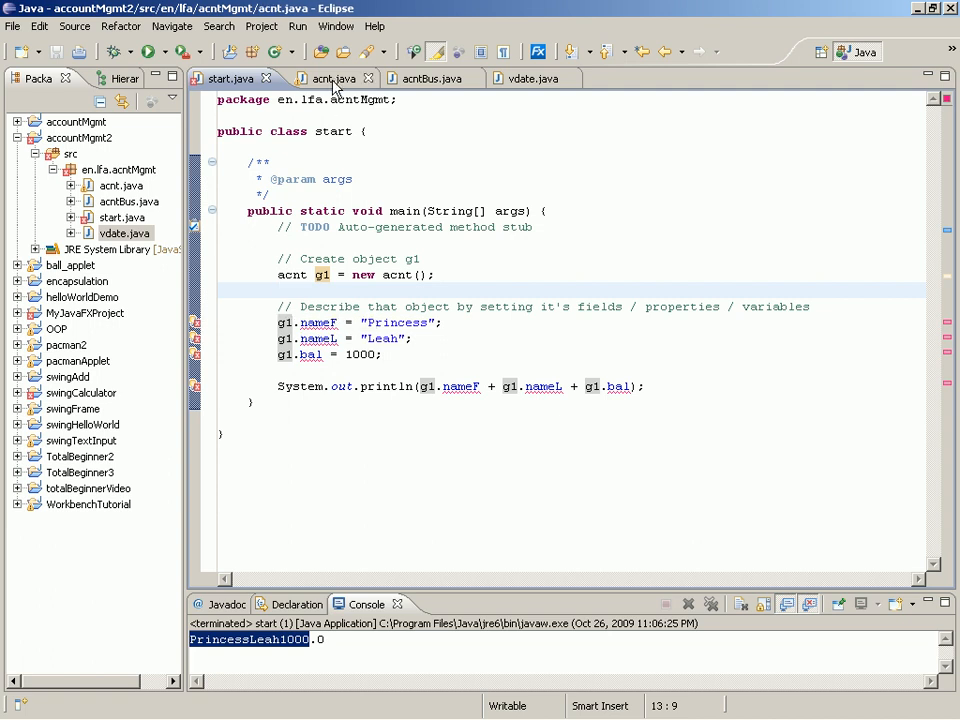
pyautogui.click(324, 78)
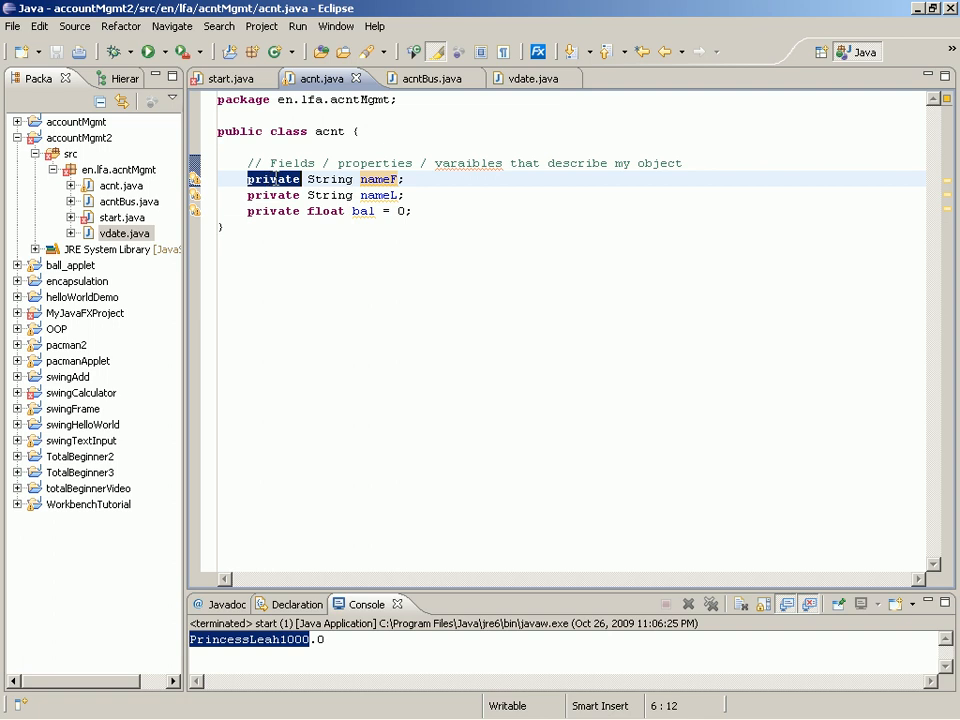
pyautogui.write('publi')
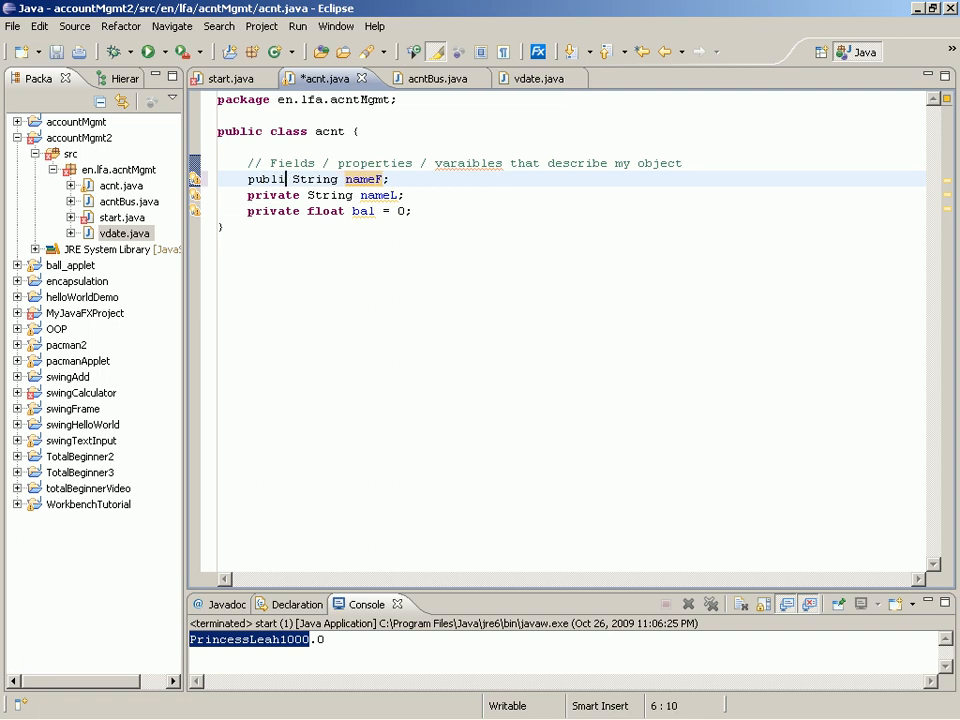
pyautogui.click(230, 78)
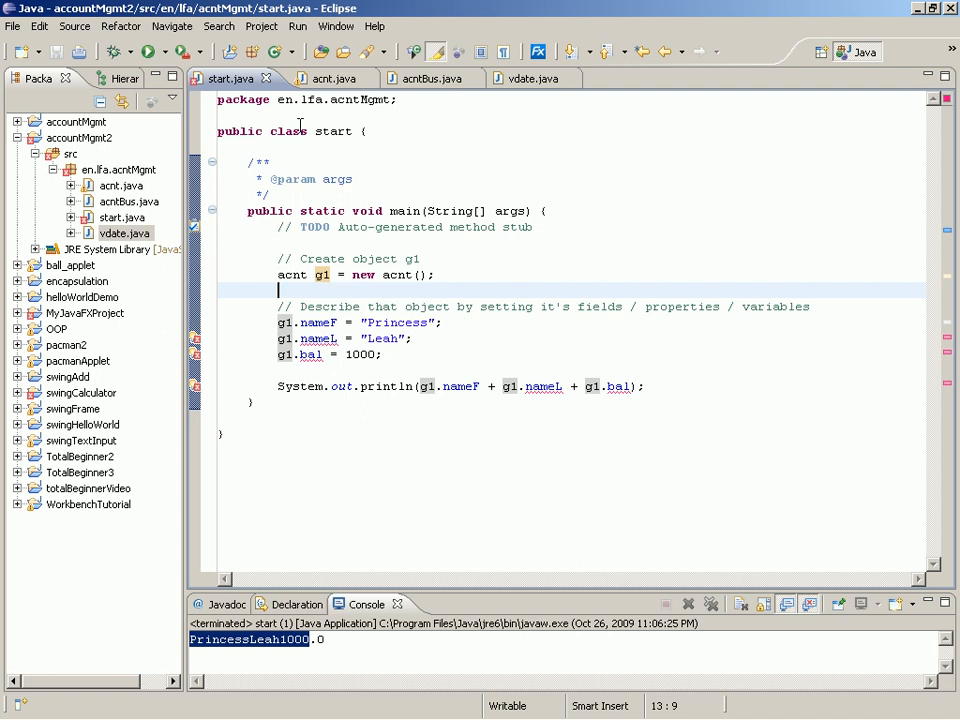
pyautogui.click(322, 78)
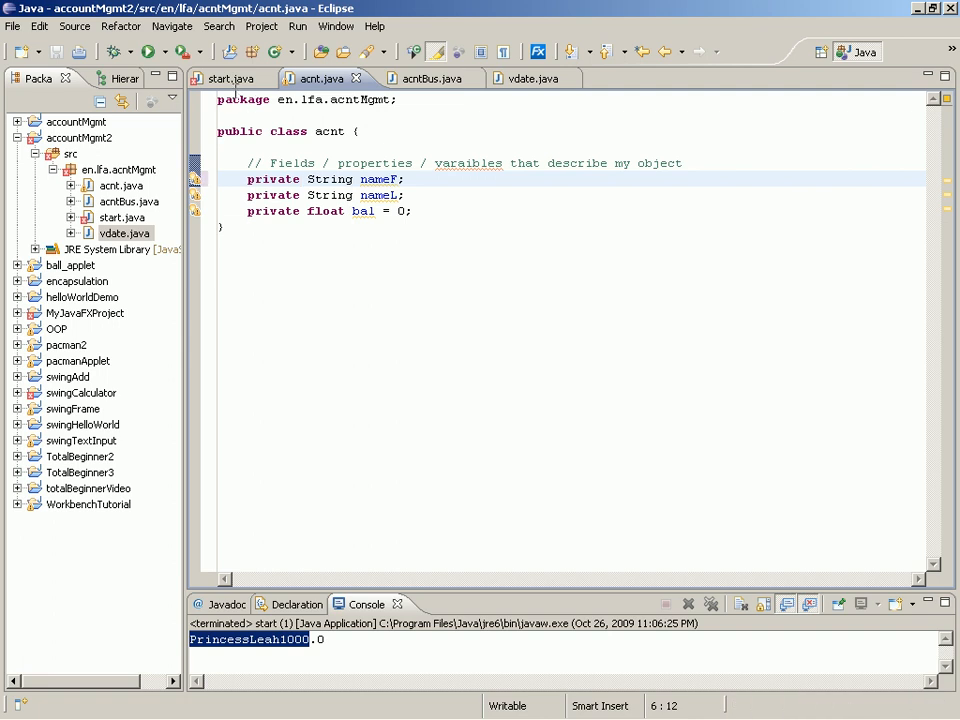
pyautogui.click(230, 78)
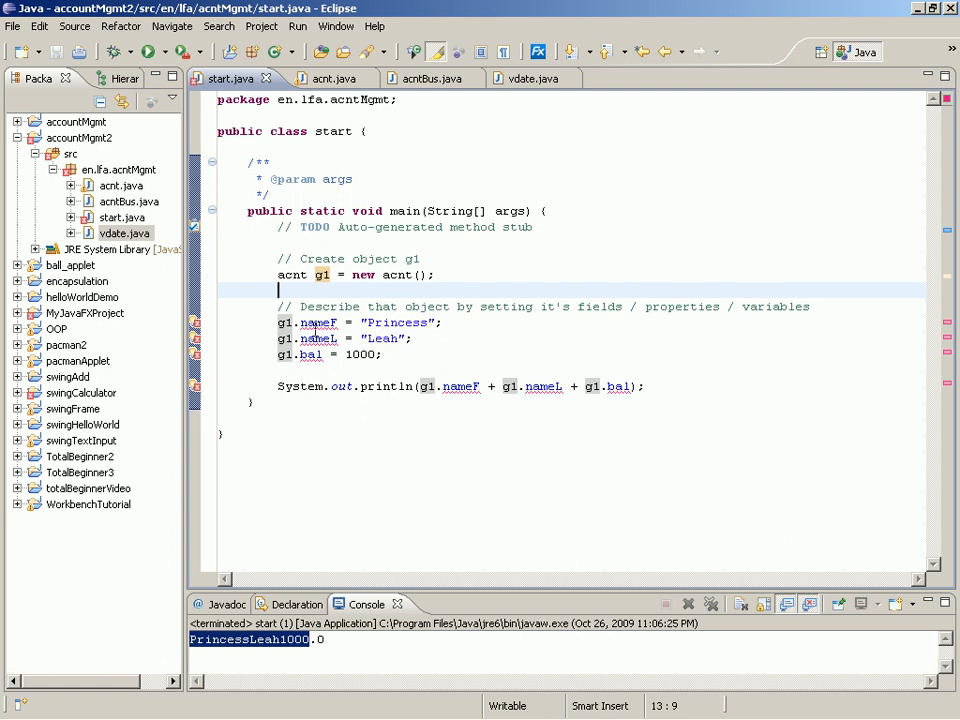
pyautogui.moveTo(384, 356)
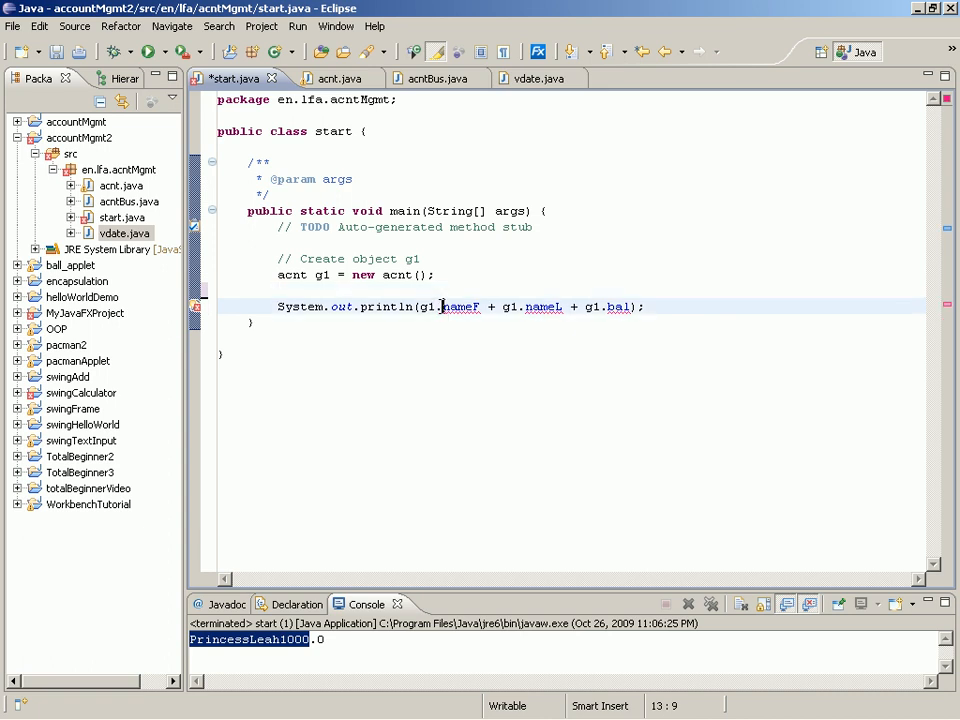
# Inspect the not-visible errors on g1.nameF in the println, then return to acnt.java.
pyautogui.doubleClick(458, 308)
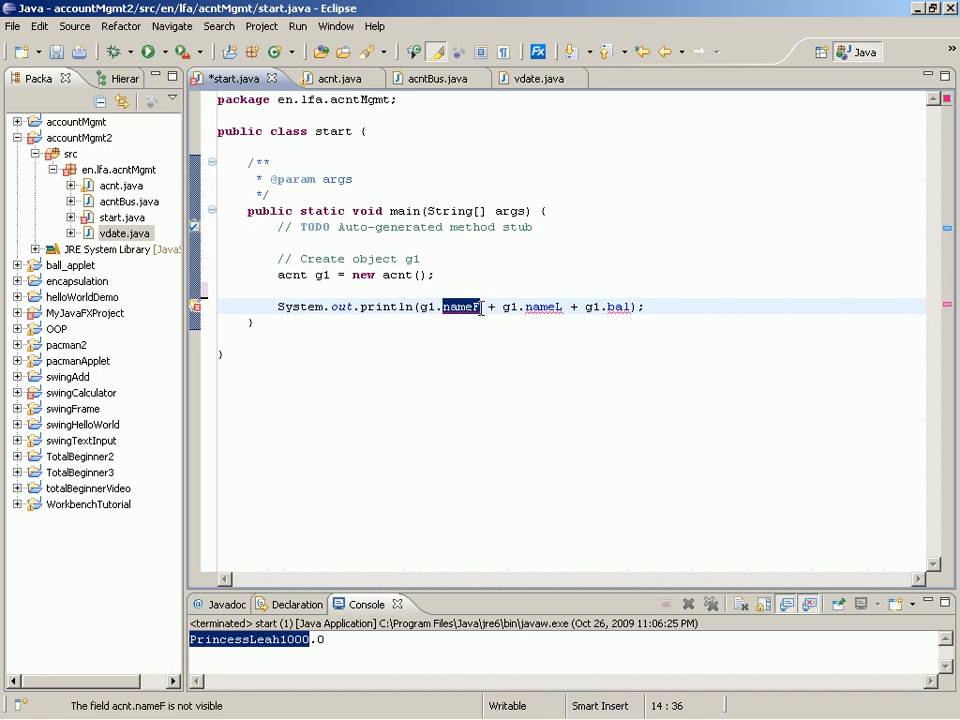
pyautogui.click(438, 306)
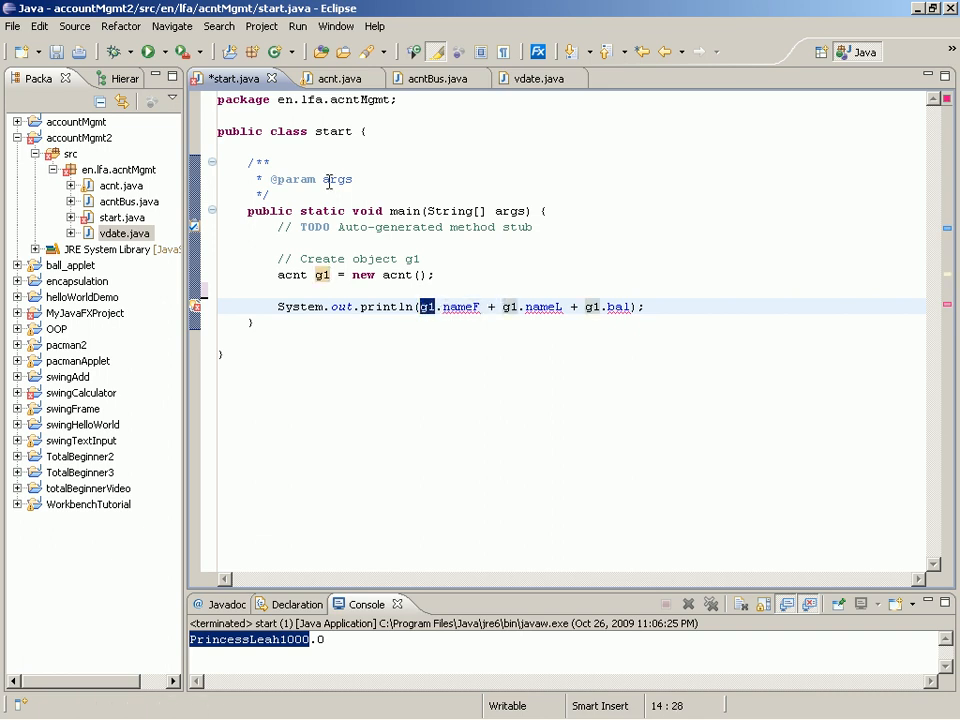
pyautogui.click(332, 78)
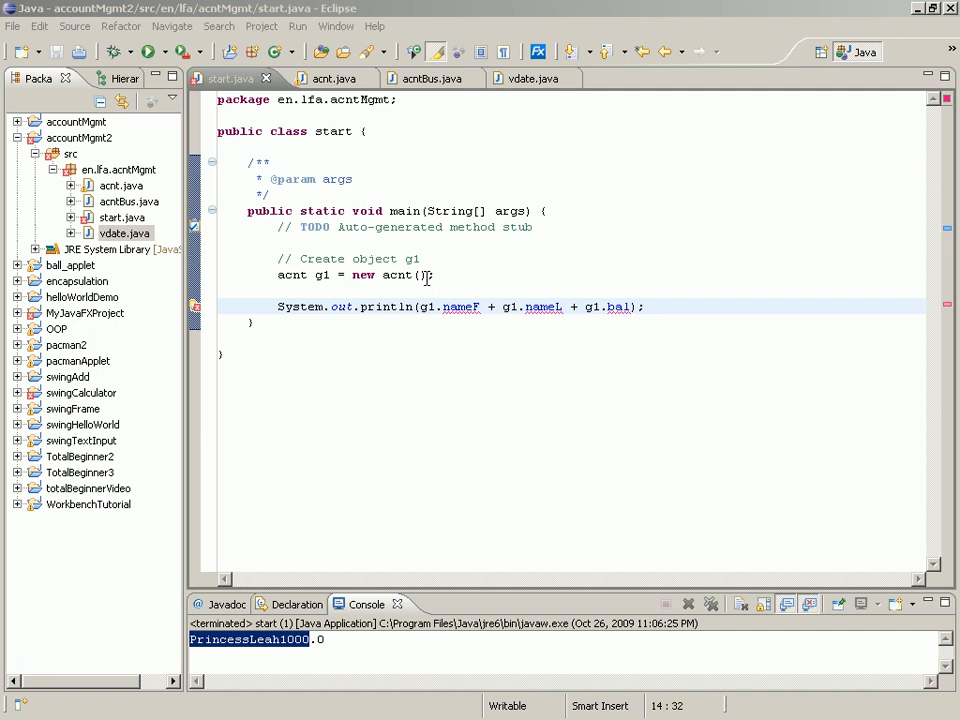
pyautogui.click(322, 78)
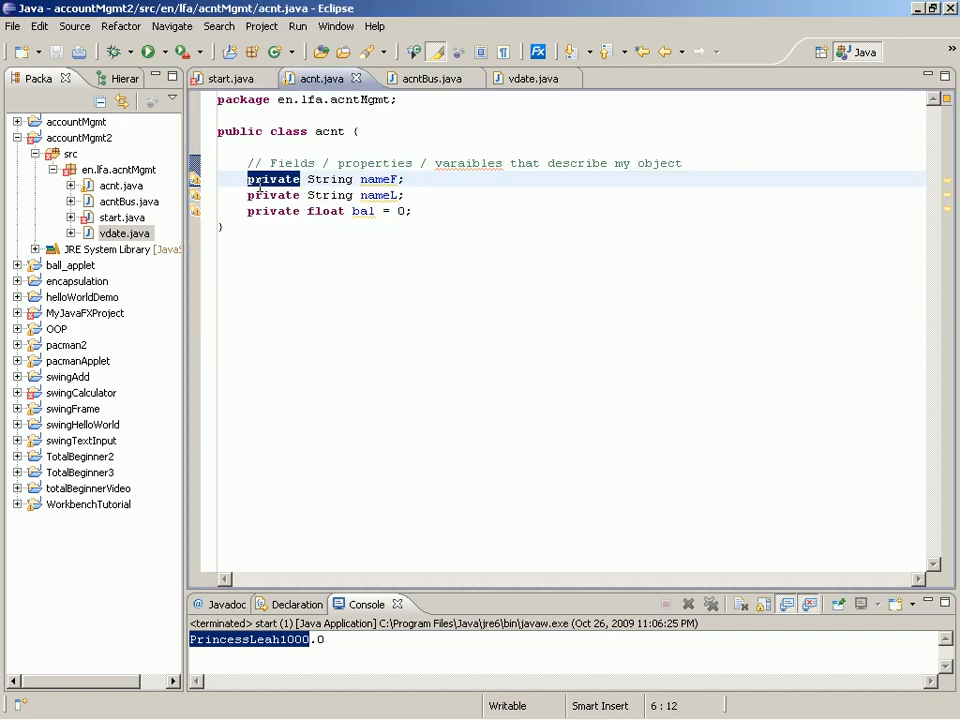